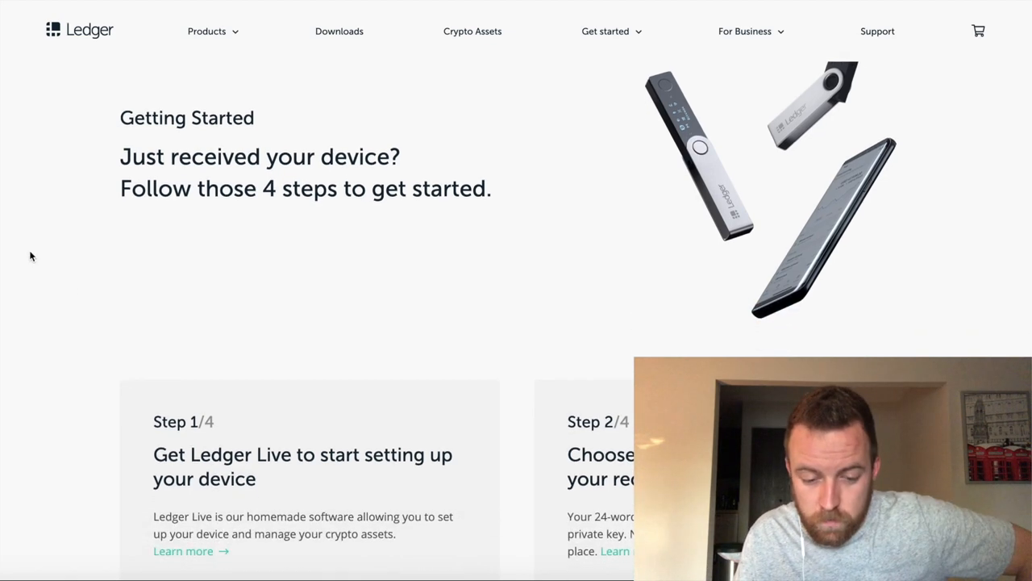
Scroll the Getting Started page and bring up the Download Ledger Live app platform choices.
{"action": "scroll", "scroll_direction": "down", "scroll_amount": 3}
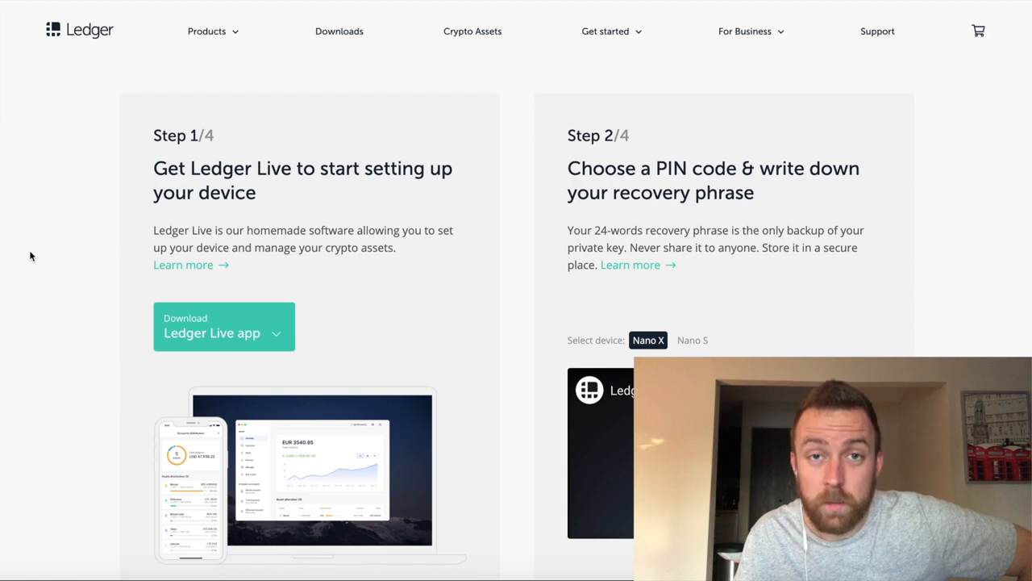
{"action": "scroll", "scroll_direction": "down", "scroll_amount": 3}
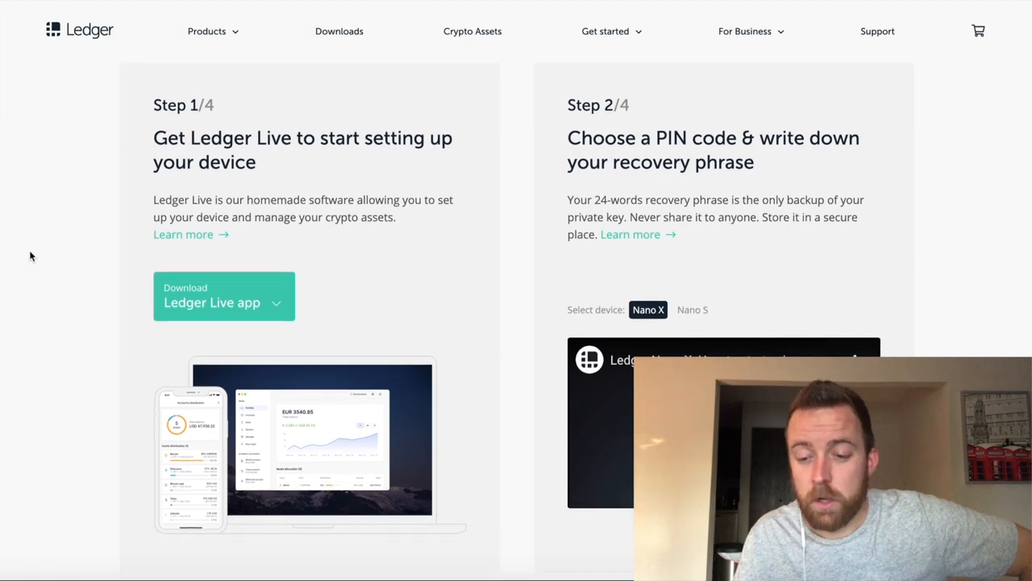
{"action": "scroll", "scroll_direction": "down", "scroll_amount": 3}
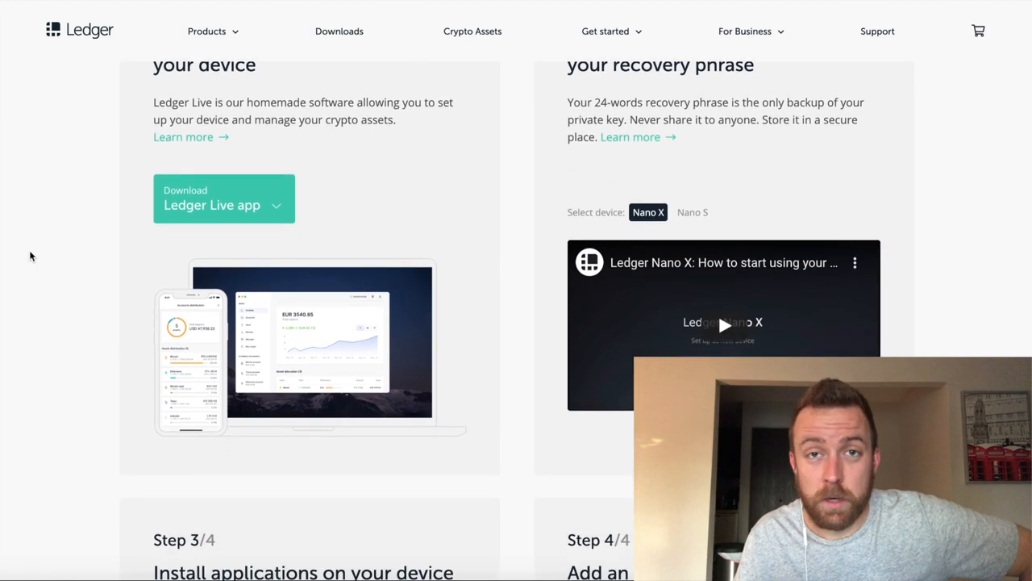
{"action": "scroll", "scroll_direction": "down", "scroll_amount": 3}
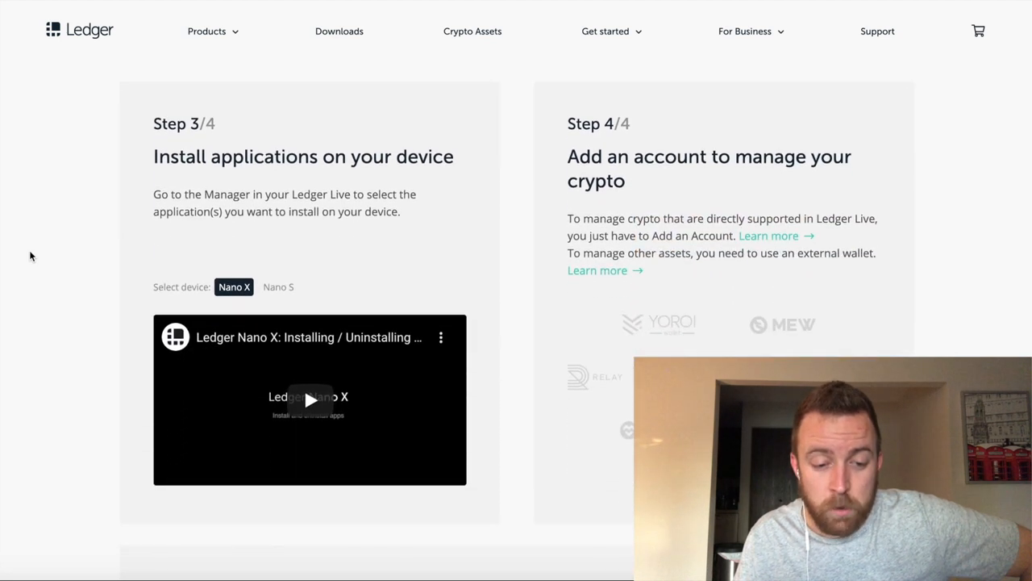
{"action": "scroll", "scroll_direction": "down", "scroll_amount": 3}
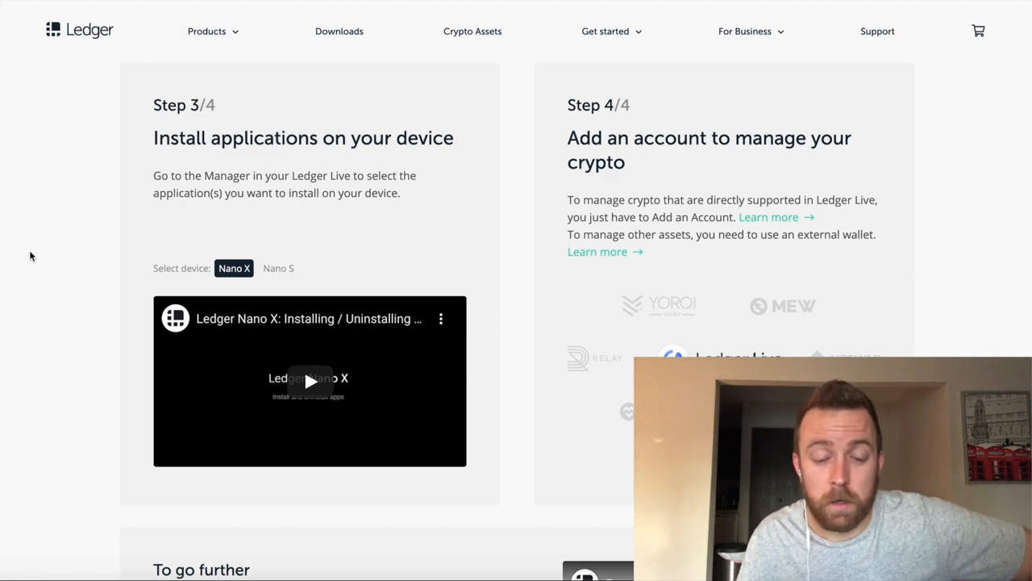
{"action": "scroll", "scroll_direction": "up", "scroll_amount": 3}
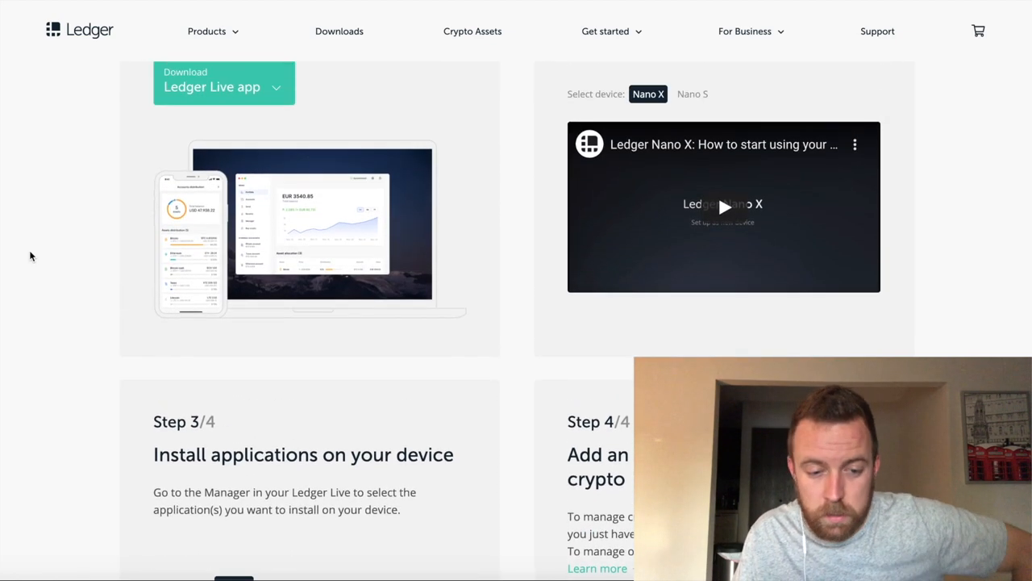
{"action": "scroll", "scroll_direction": "up", "scroll_amount": 3}
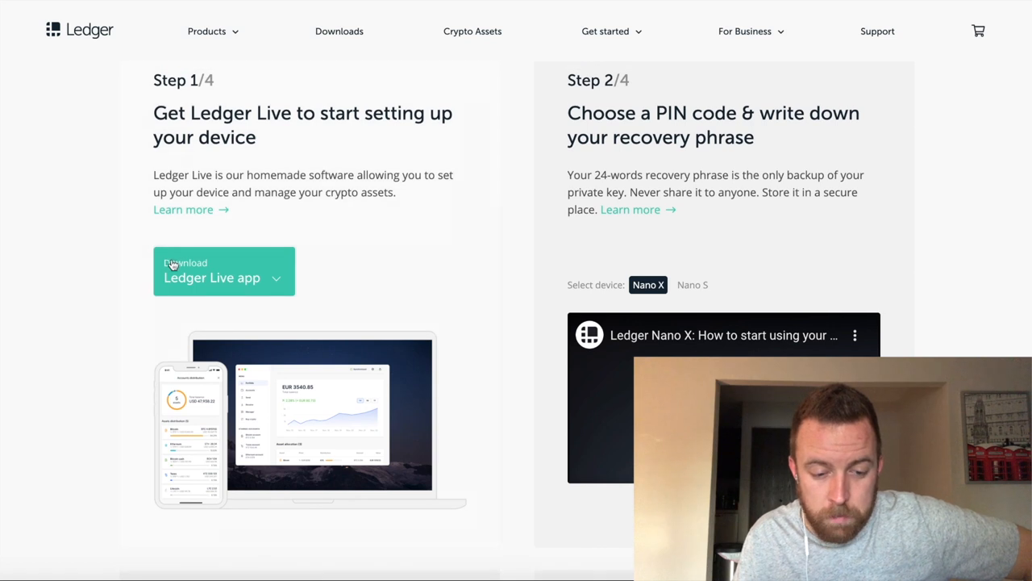
{"action": "left_click", "coordinate": [223, 271]}
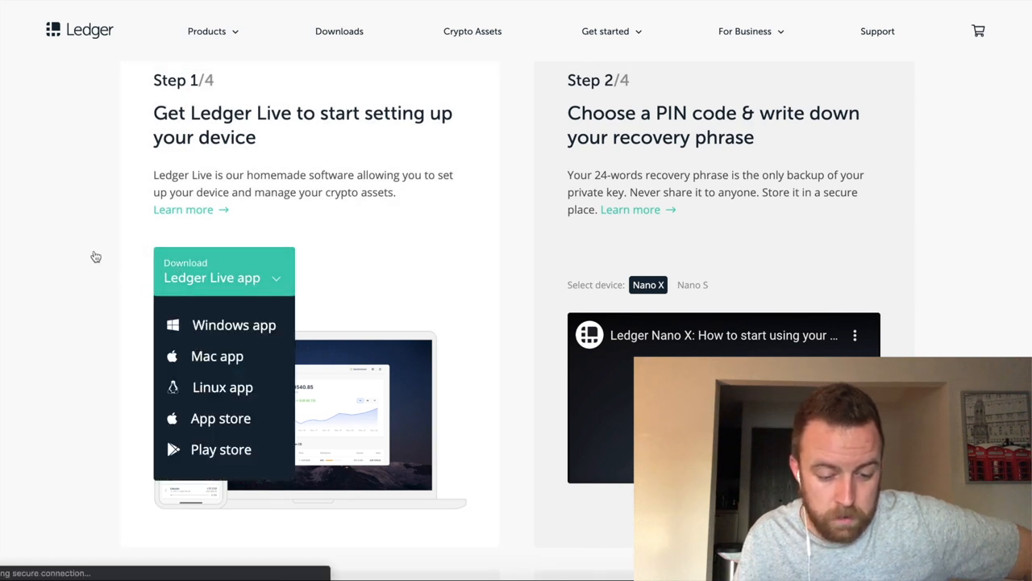
{"action": "left_click", "coordinate": [691, 283]}
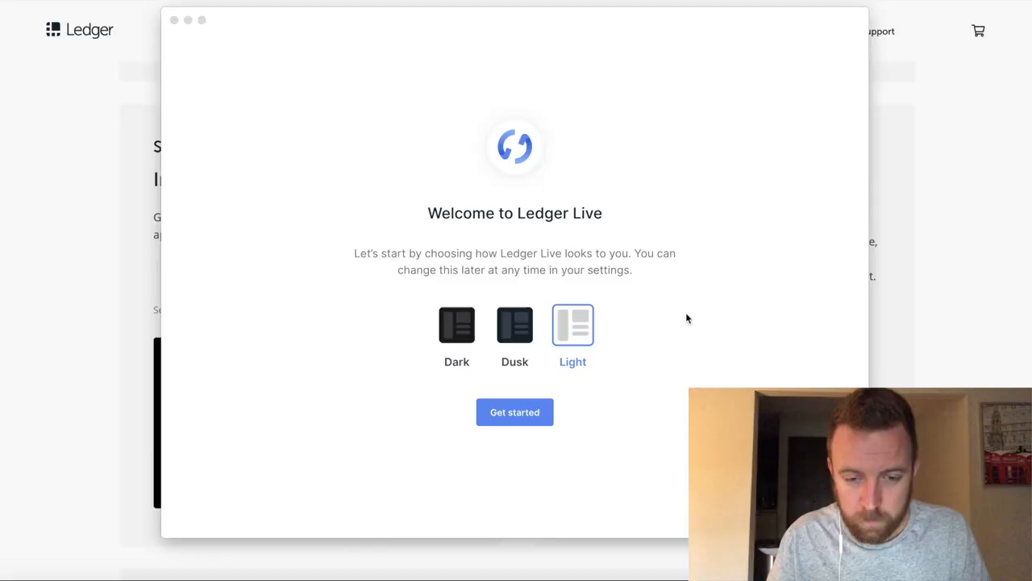
{"action": "mouse_move", "coordinate": [578, 332]}
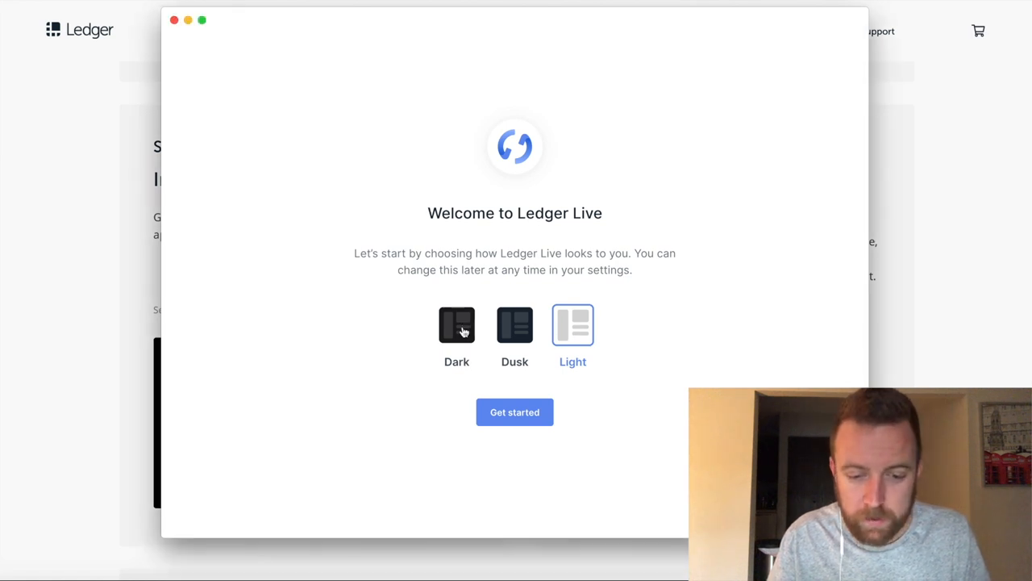
Choose the Dark theme, set up the Ledger as a new device, and run the genuine check.
{"action": "left_click", "coordinate": [515, 412]}
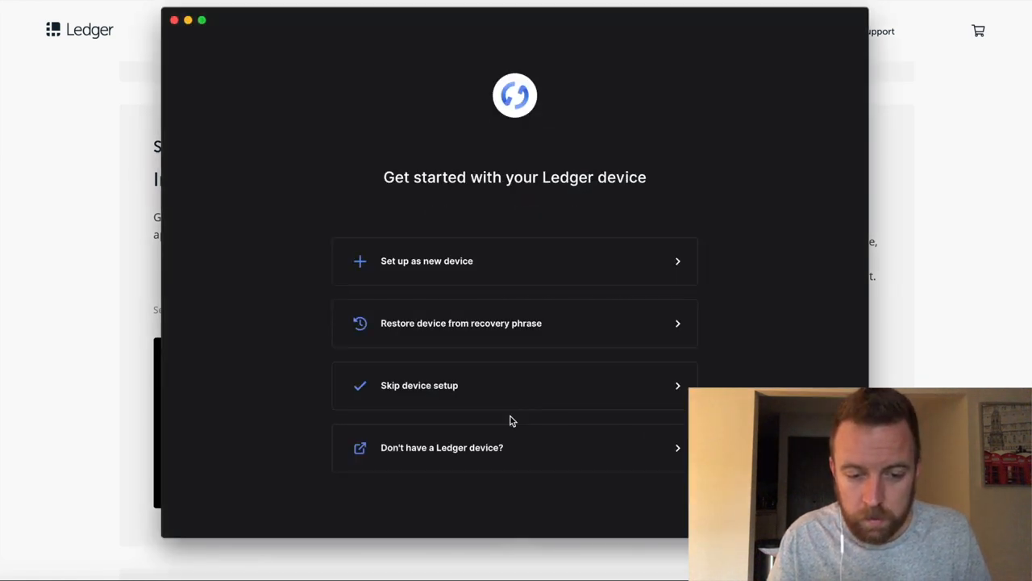
{"action": "mouse_move", "coordinate": [507, 260]}
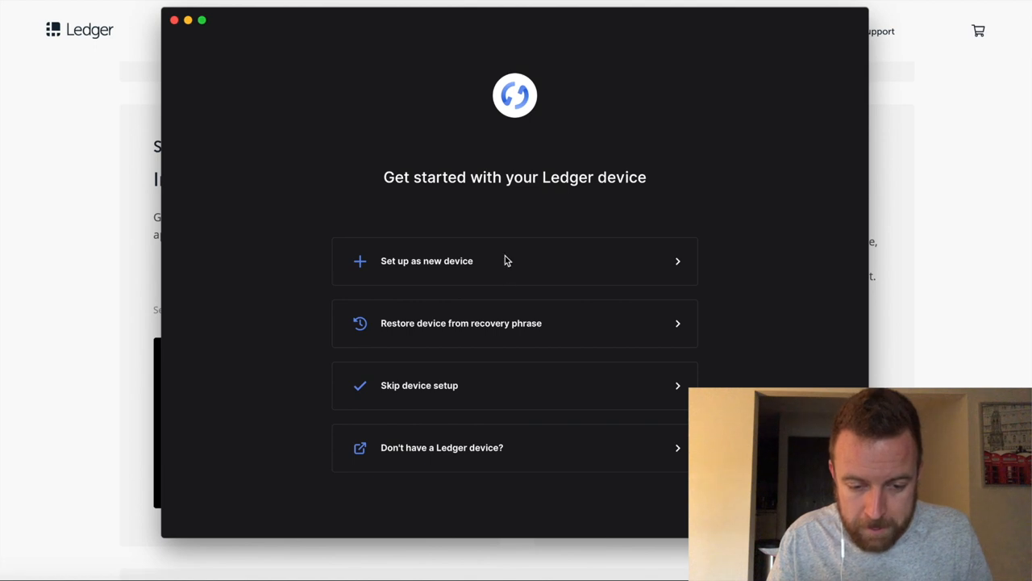
{"action": "left_click", "coordinate": [427, 261]}
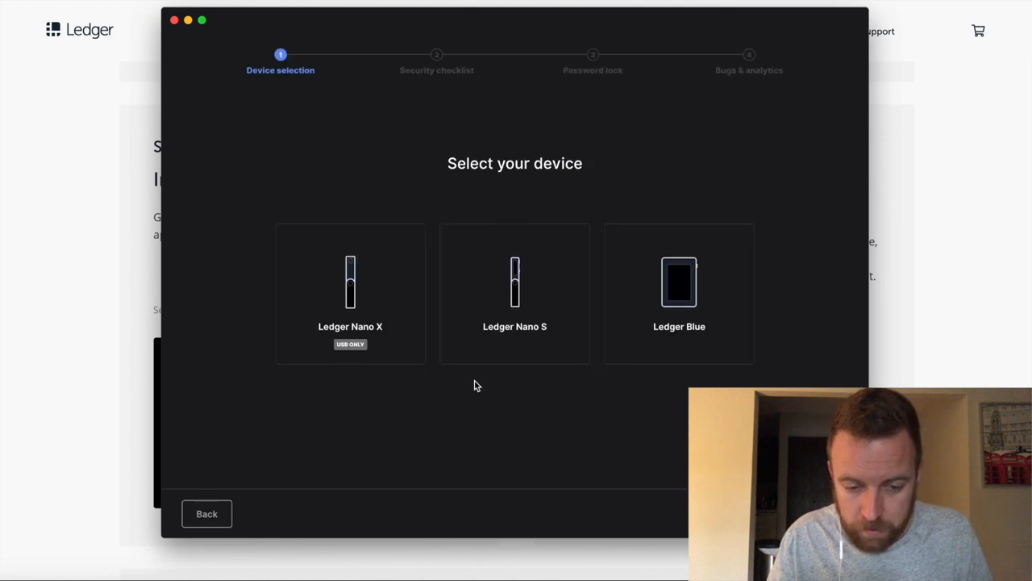
{"action": "left_click", "coordinate": [515, 293]}
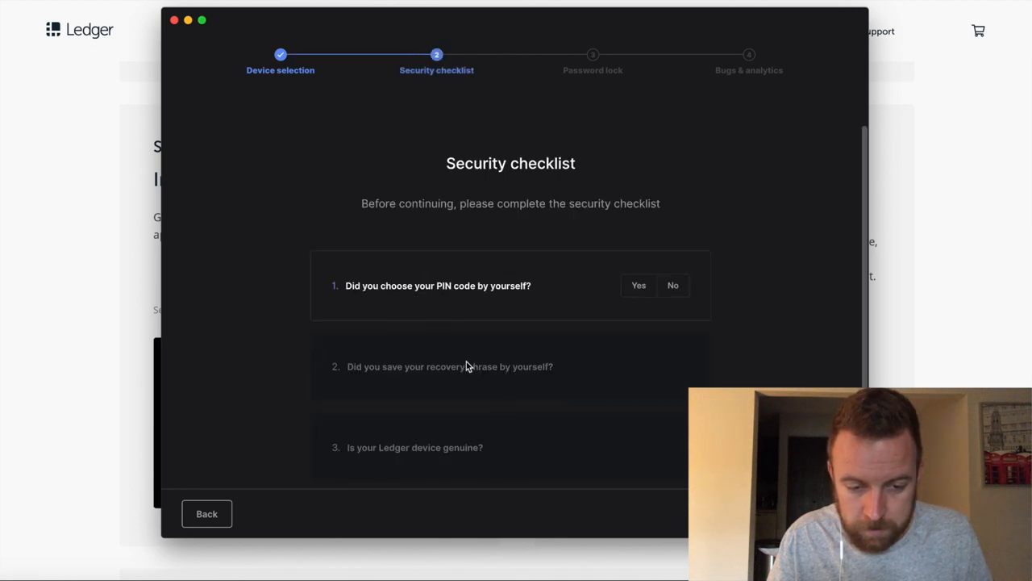
{"action": "mouse_move", "coordinate": [638, 285]}
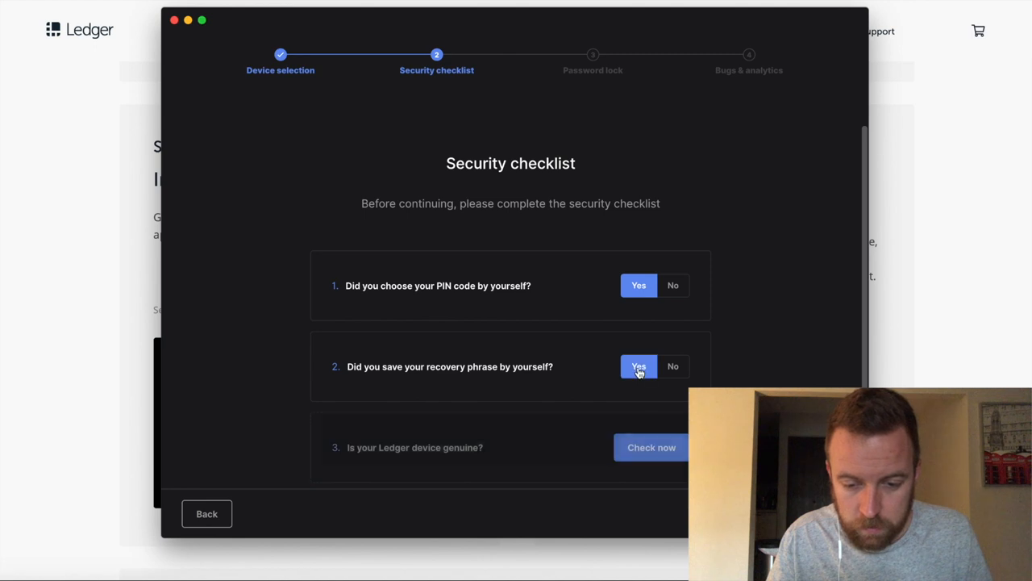
{"action": "left_click", "coordinate": [638, 366]}
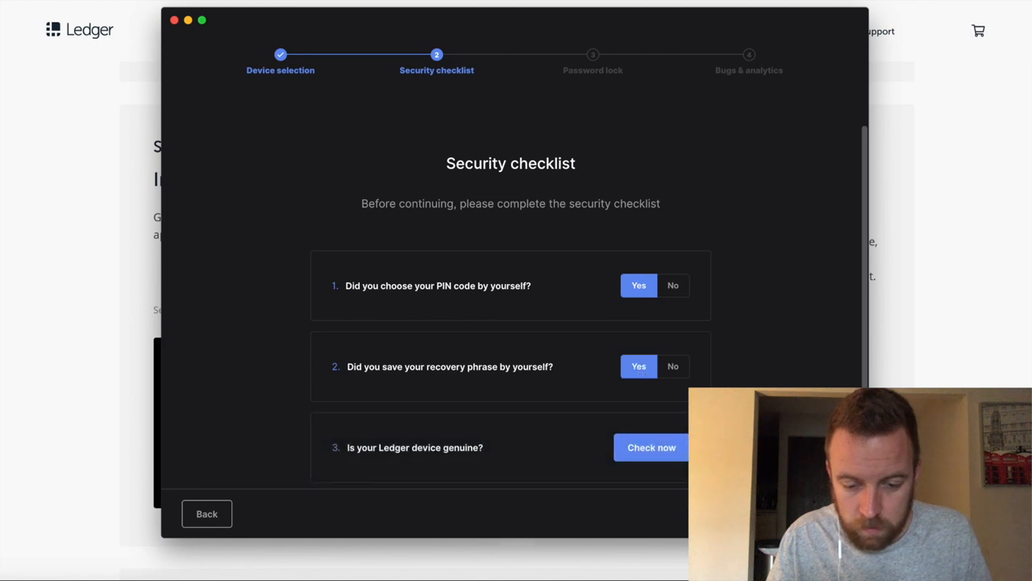
{"action": "left_click", "coordinate": [651, 447]}
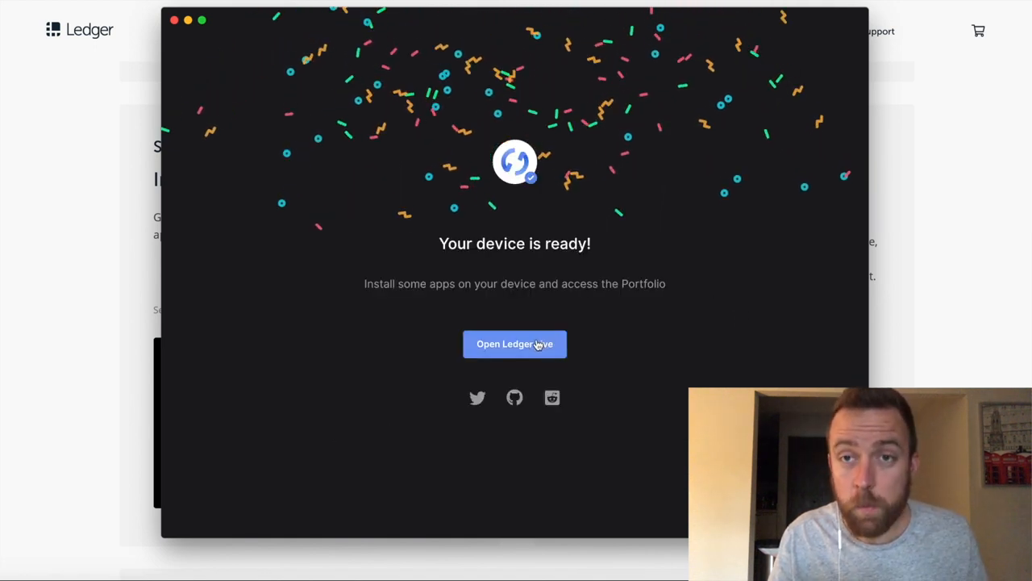
Open Ledger Live, then agree to and confirm the Terms of Use and Privacy Policy.
{"action": "left_click", "coordinate": [514, 344]}
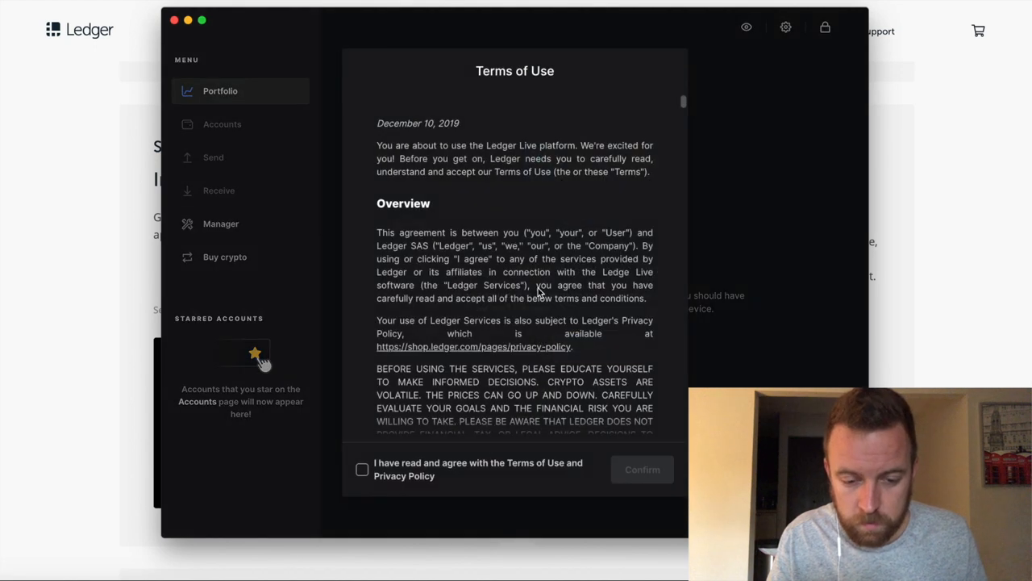
{"action": "left_click", "coordinate": [361, 469]}
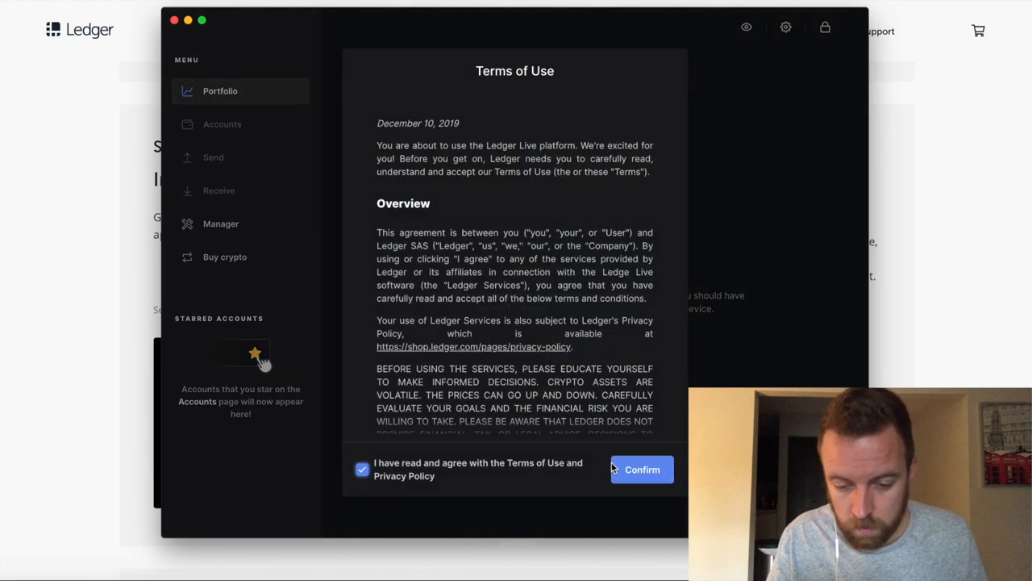
{"action": "left_click", "coordinate": [642, 470]}
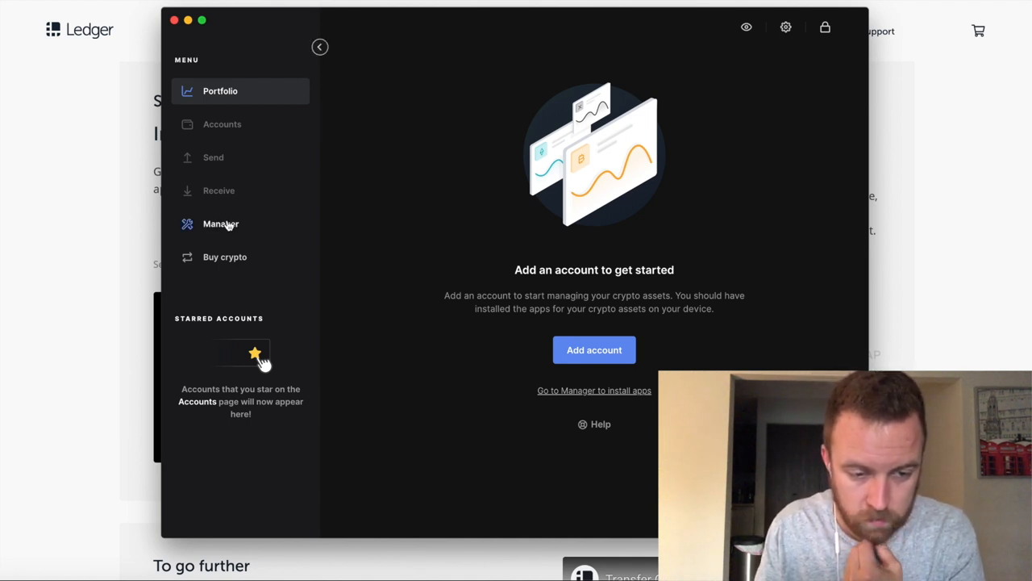
Install the Bitcoin (BTC) app from Manager's catalog and dismiss the success notice.
{"action": "left_click", "coordinate": [220, 224]}
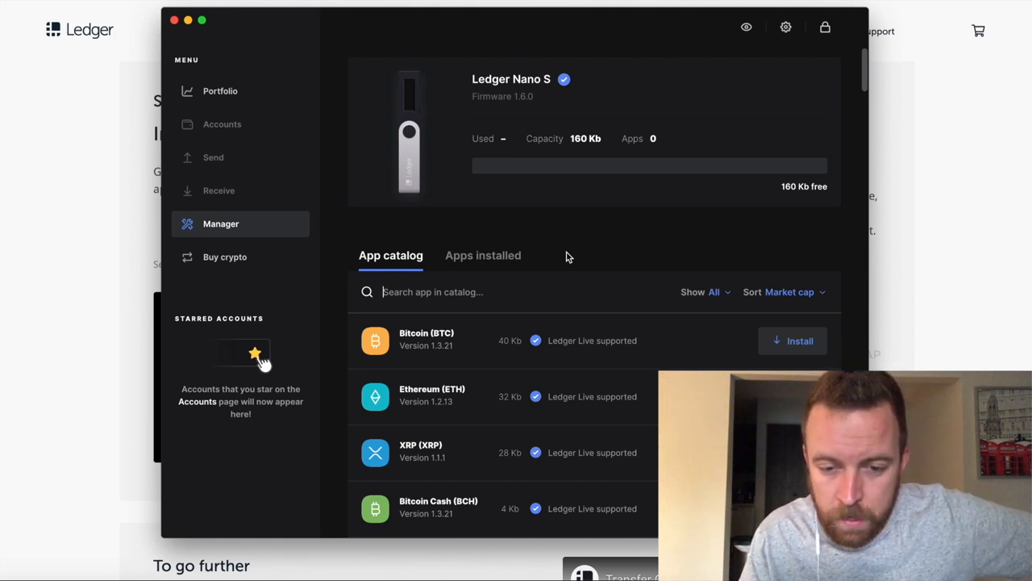
{"action": "mouse_move", "coordinate": [566, 204]}
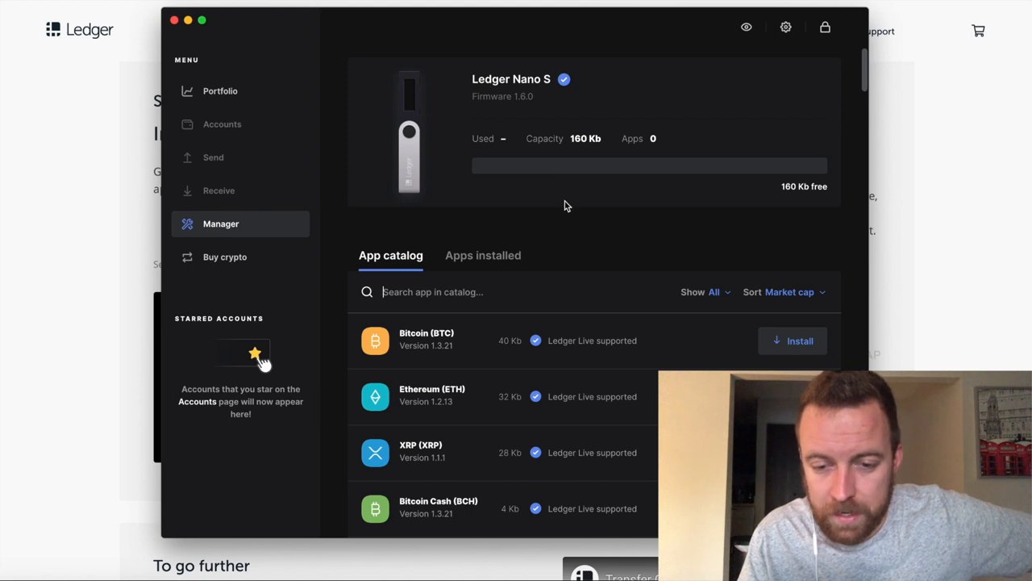
{"action": "scroll", "scroll_direction": "down", "scroll_amount": 3}
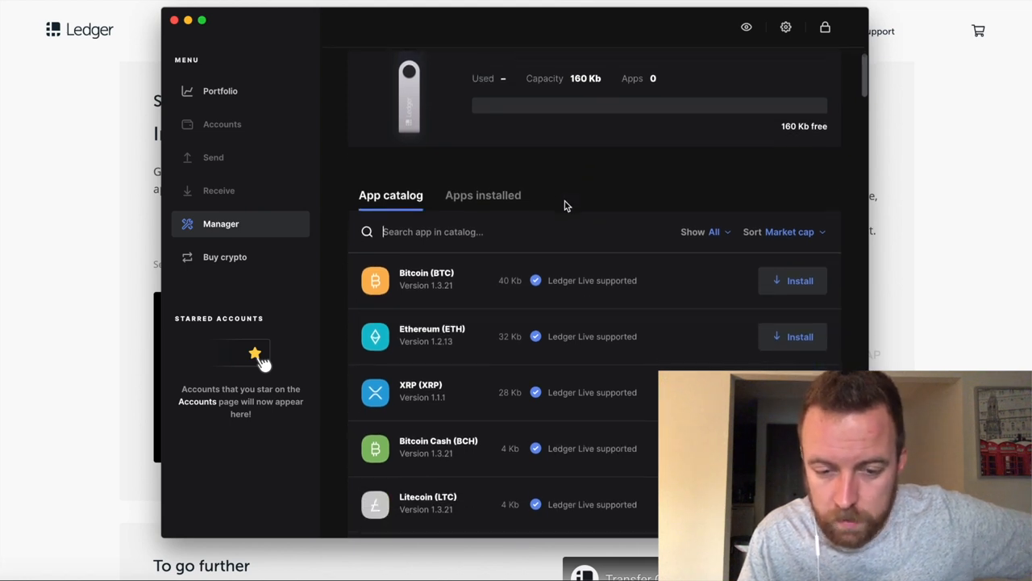
{"action": "scroll", "scroll_direction": "down", "scroll_amount": 3}
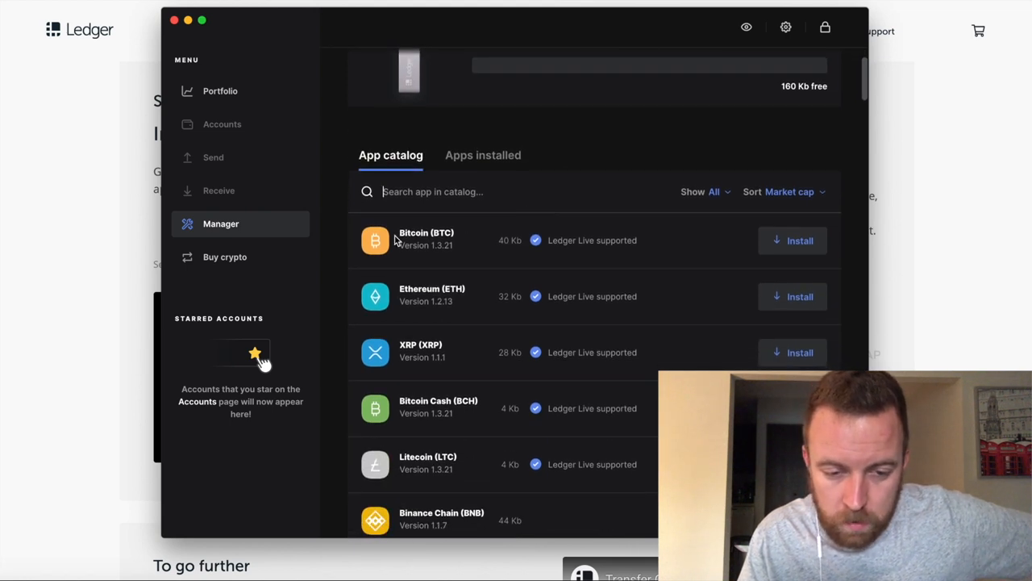
{"action": "mouse_move", "coordinate": [794, 241]}
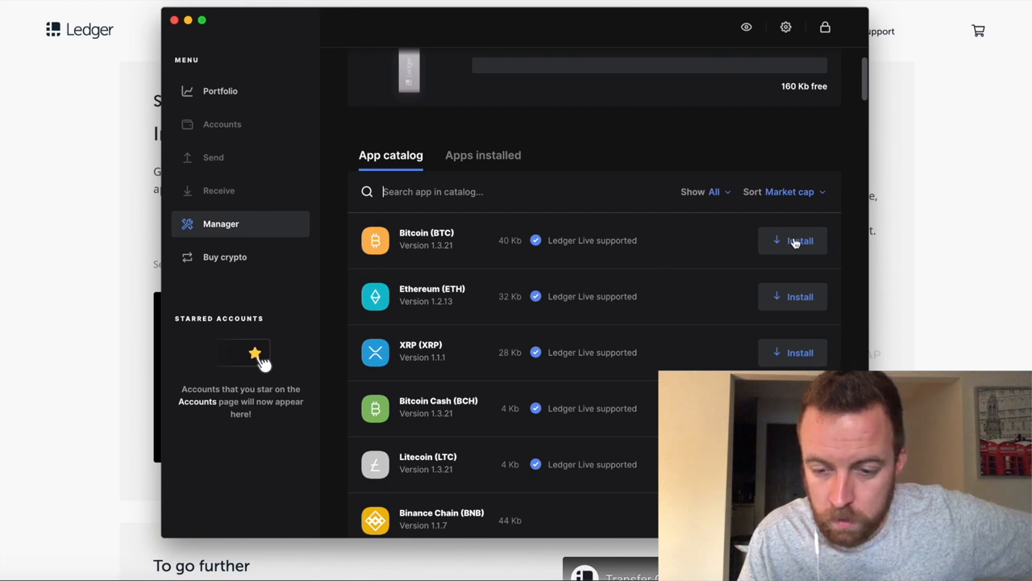
{"action": "left_click", "coordinate": [798, 240]}
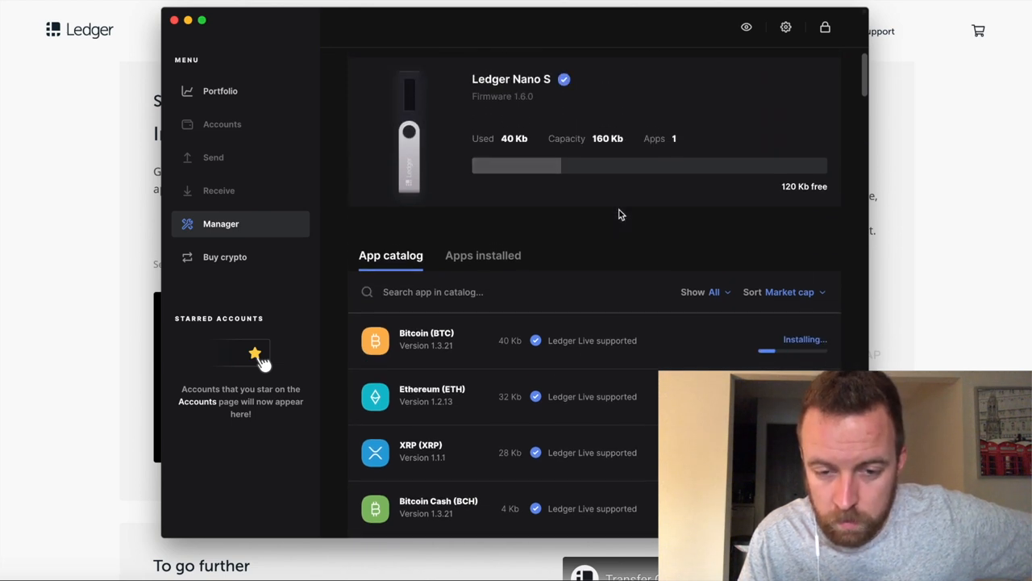
{"action": "mouse_move", "coordinate": [504, 169]}
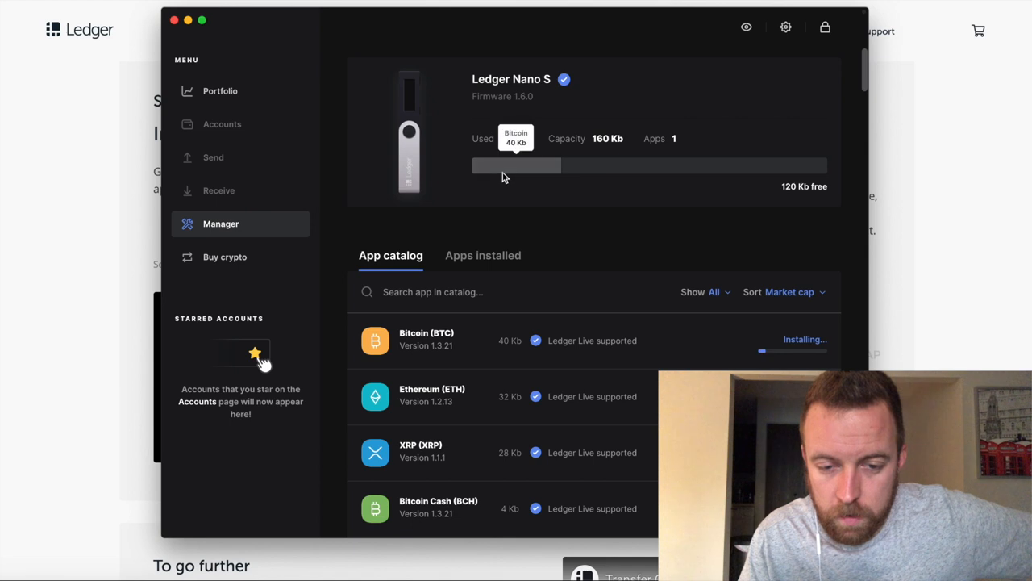
{"action": "mouse_move", "coordinate": [546, 246]}
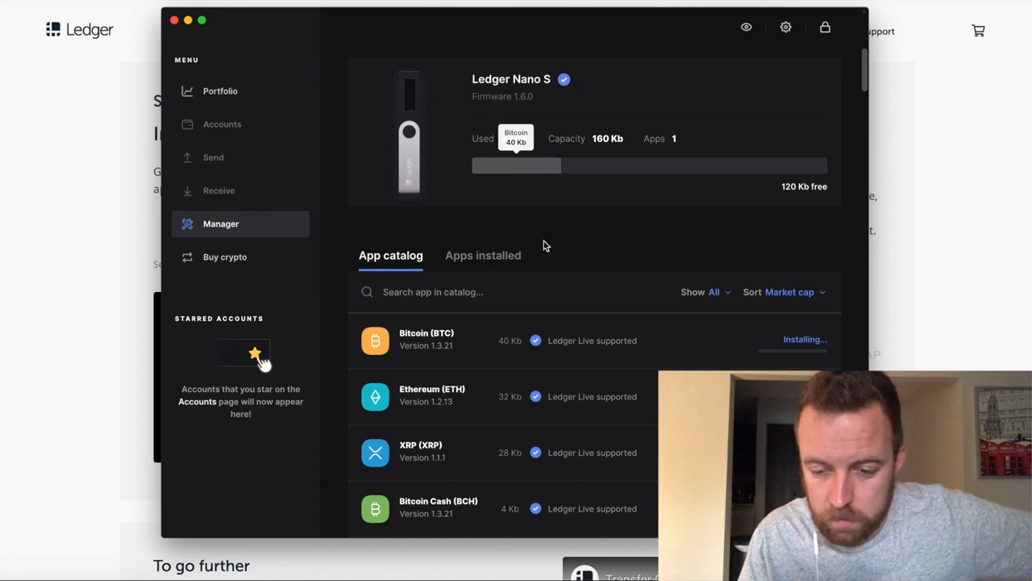
{"action": "mouse_move", "coordinate": [610, 329]}
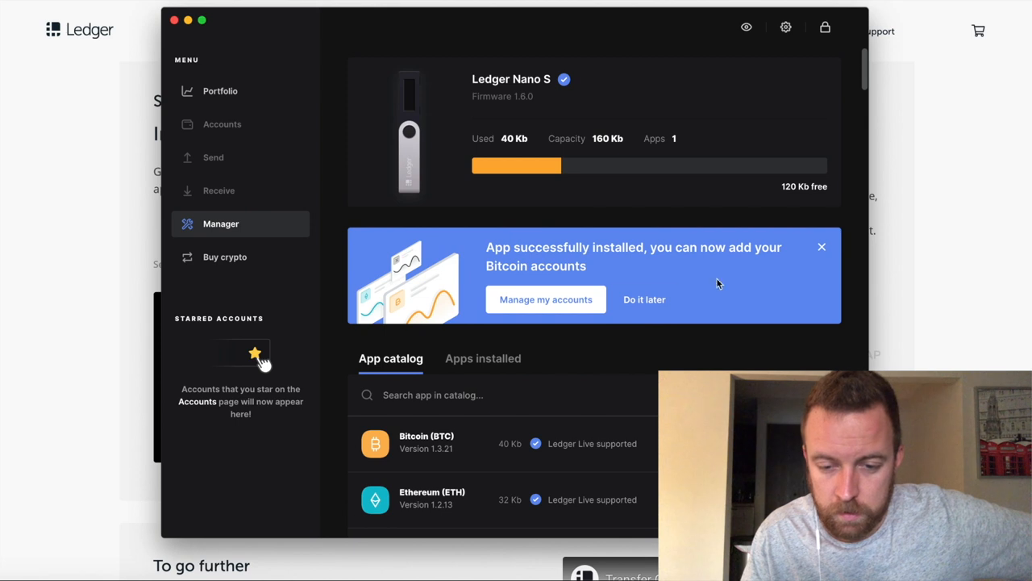
{"action": "left_click", "coordinate": [821, 247]}
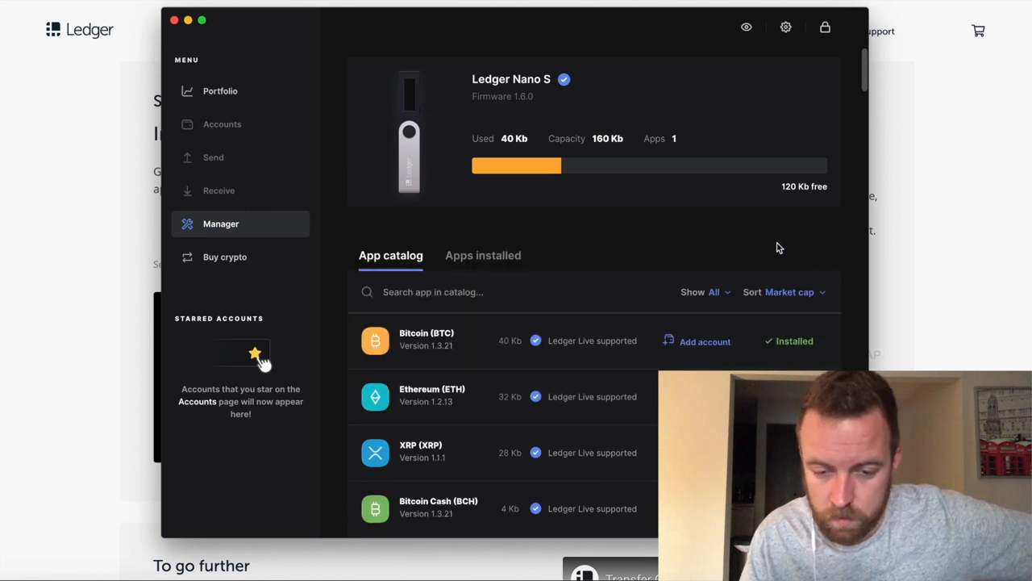
{"action": "scroll", "scroll_direction": "down", "scroll_amount": 3}
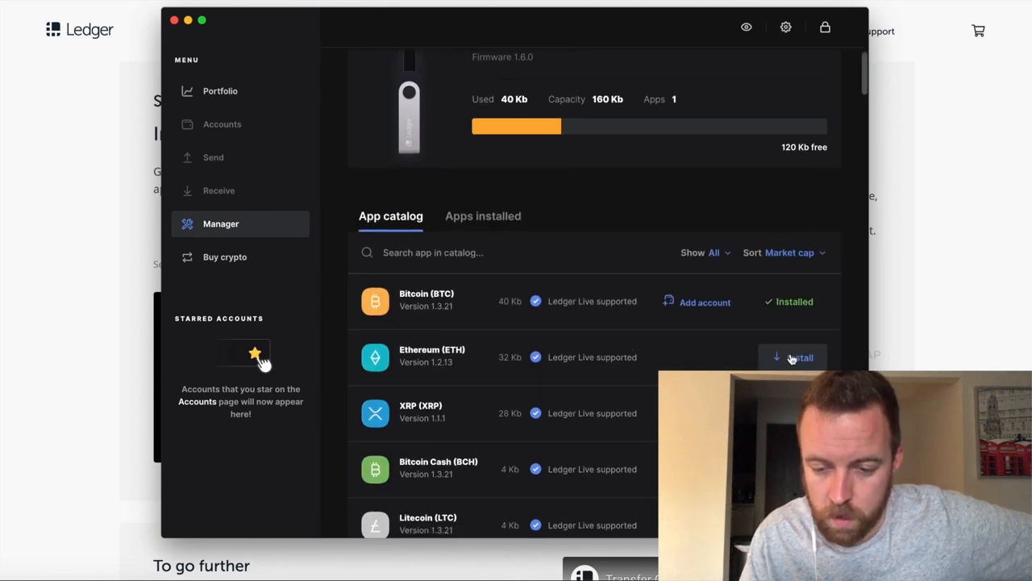
Start installing the Ethereum (ETH) app from the App catalog.
{"action": "left_click", "coordinate": [800, 357]}
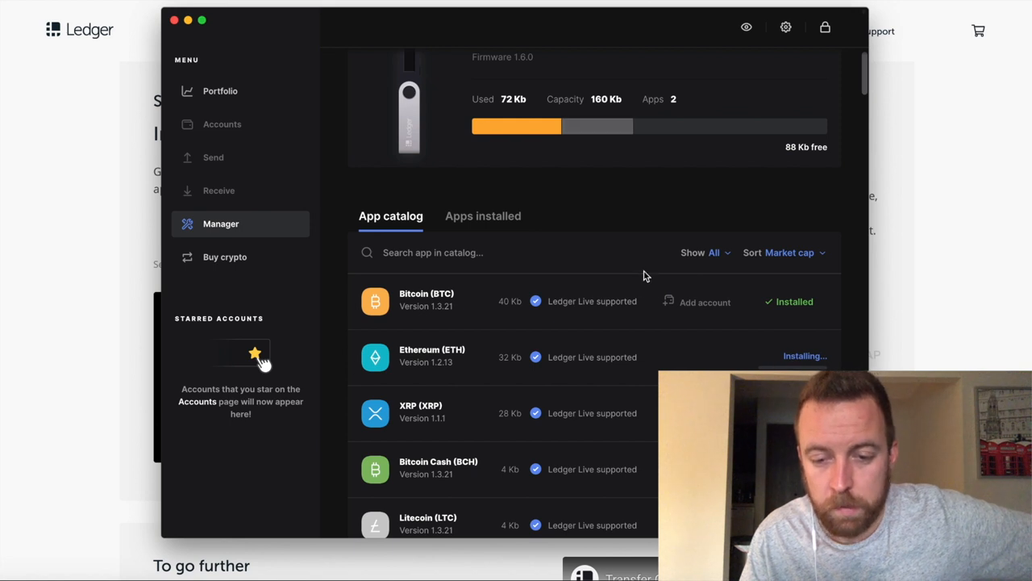
{"action": "mouse_move", "coordinate": [596, 127]}
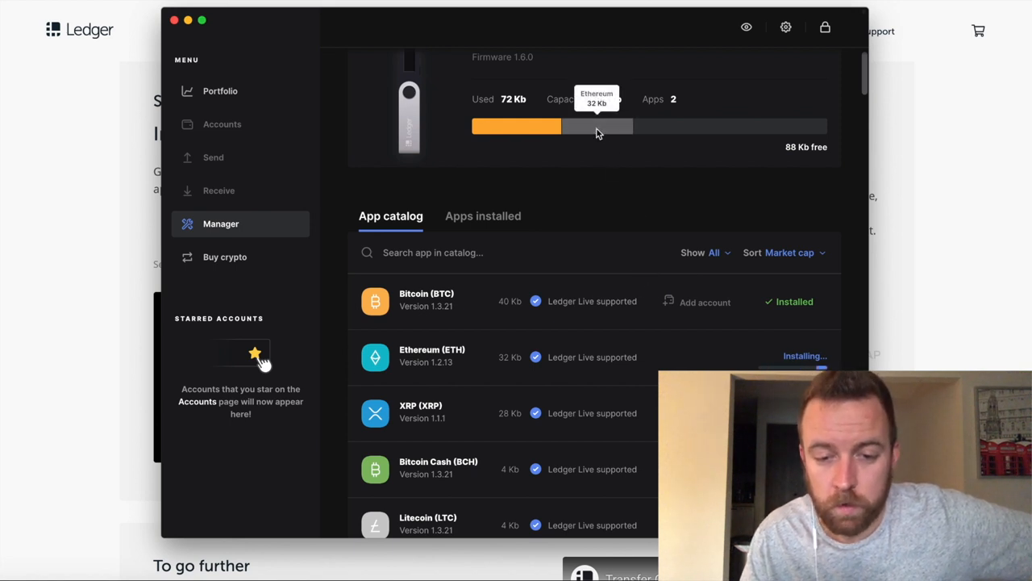
{"action": "mouse_move", "coordinate": [528, 131]}
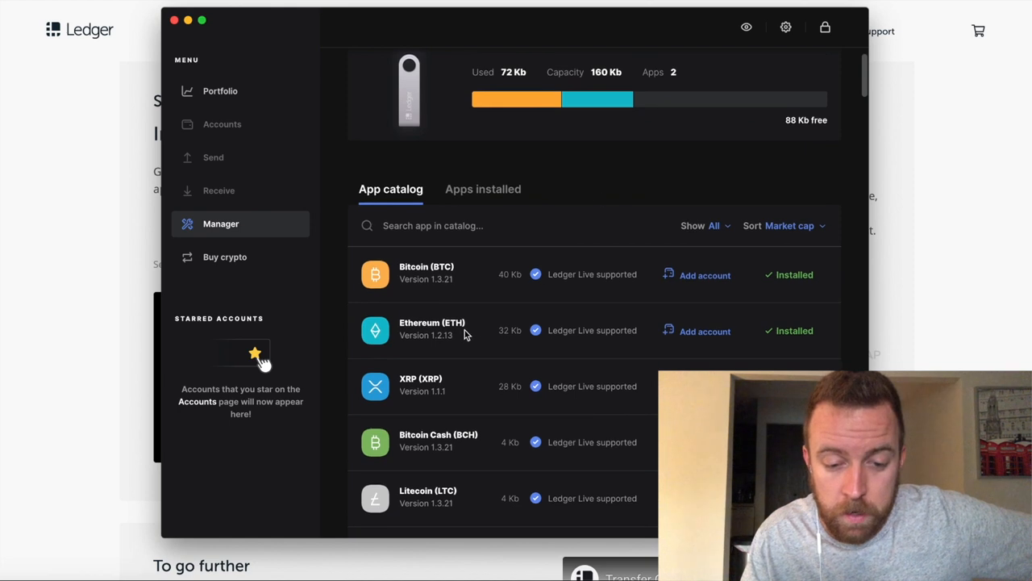
{"action": "mouse_move", "coordinate": [558, 334]}
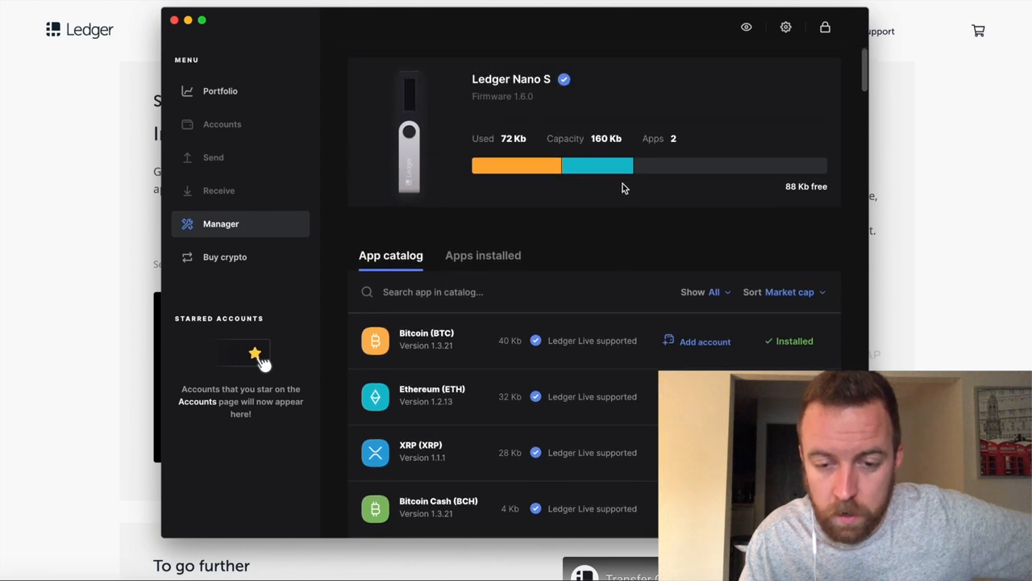
{"action": "mouse_move", "coordinate": [627, 176]}
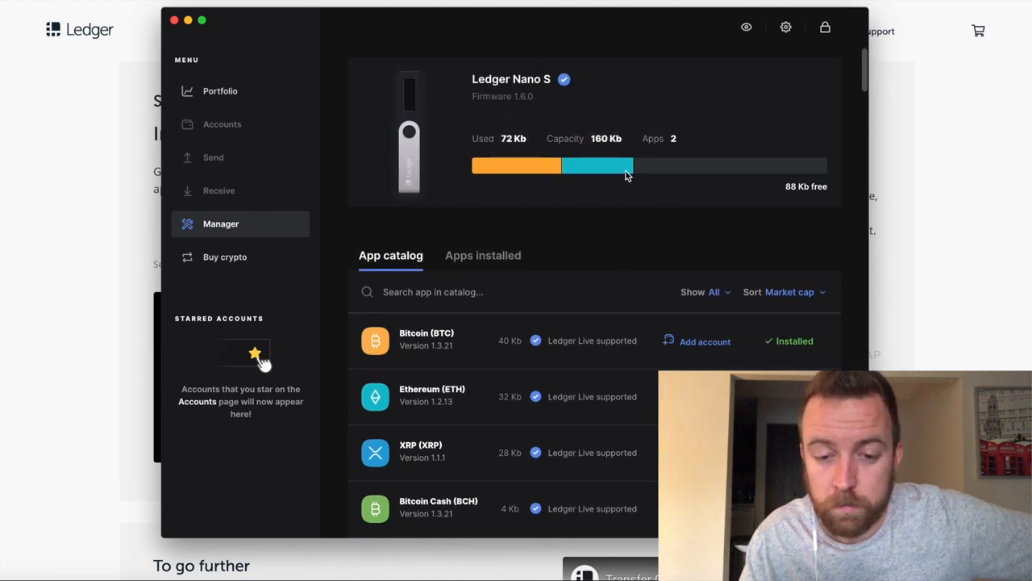
{"action": "mouse_move", "coordinate": [611, 203]}
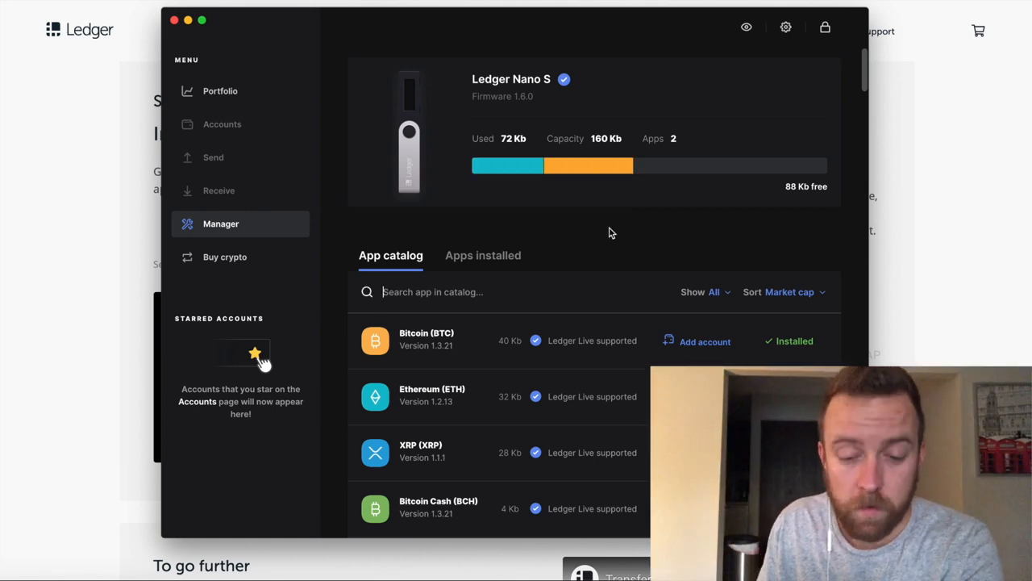
{"action": "scroll", "scroll_direction": "down", "scroll_amount": 3}
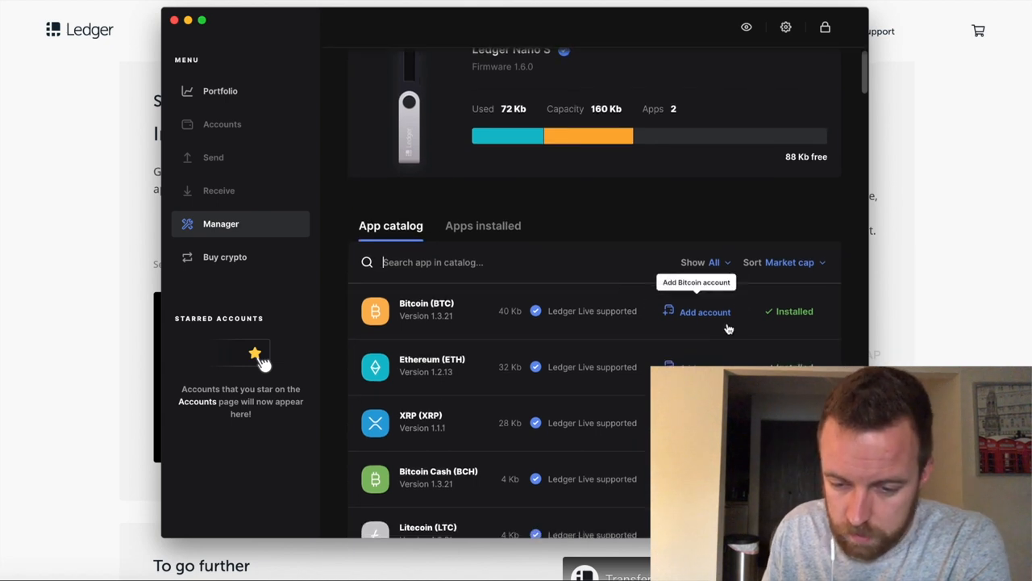
Add a Bitcoin account with only native segwit checked, then close the confirmation.
{"action": "left_click", "coordinate": [704, 311]}
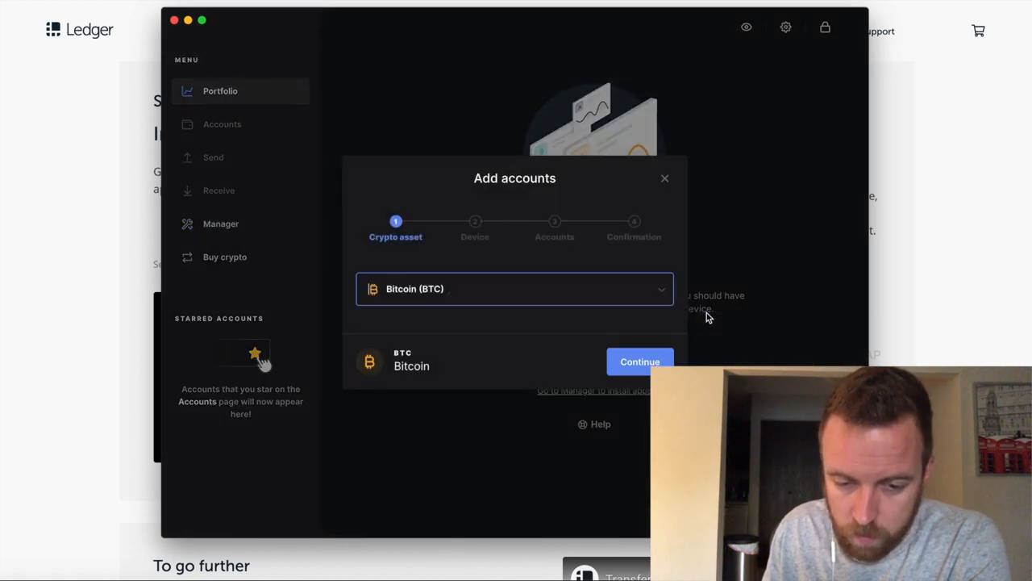
{"action": "left_click", "coordinate": [514, 289]}
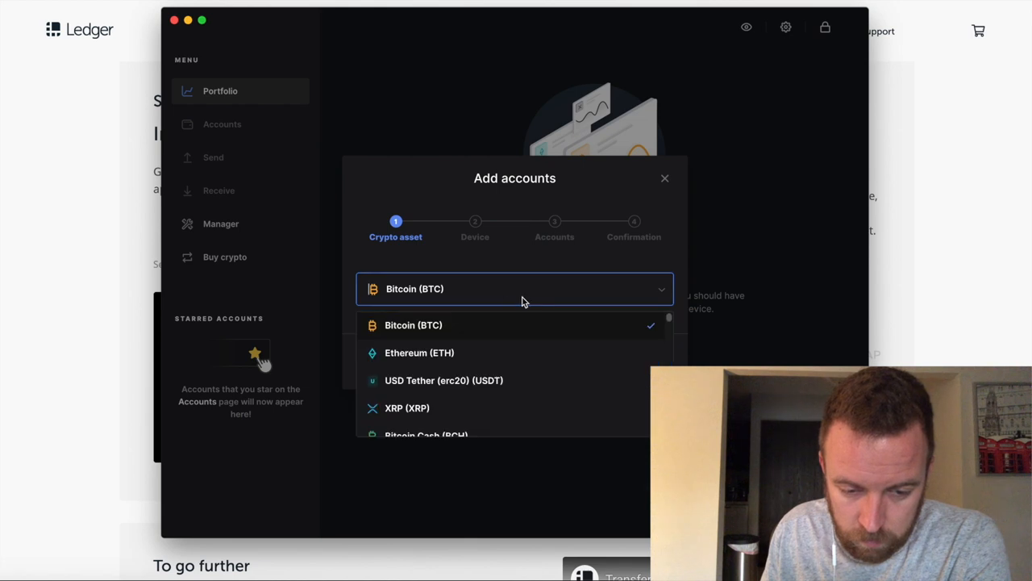
{"action": "left_click", "coordinate": [413, 325]}
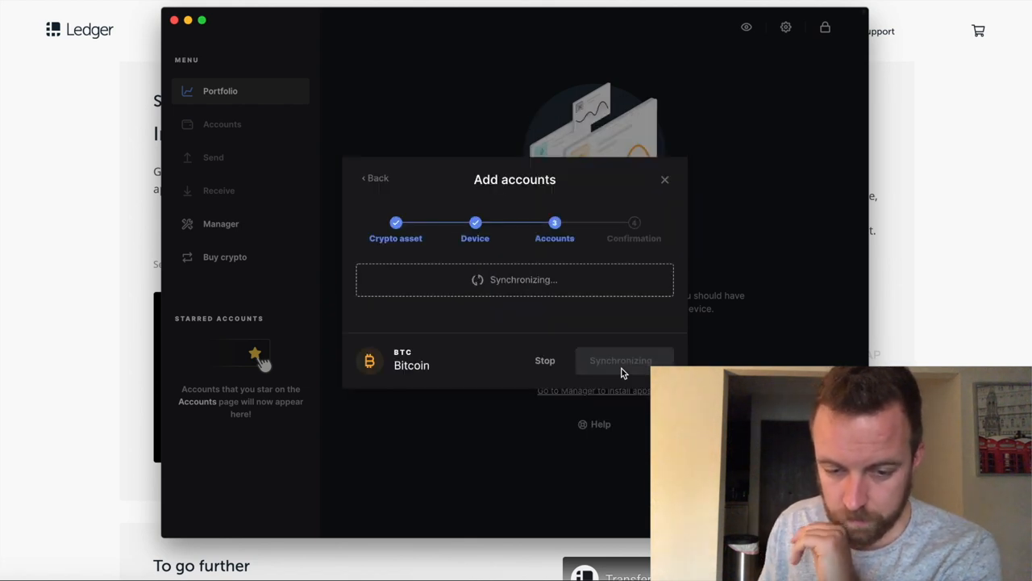
{"action": "mouse_move", "coordinate": [504, 369]}
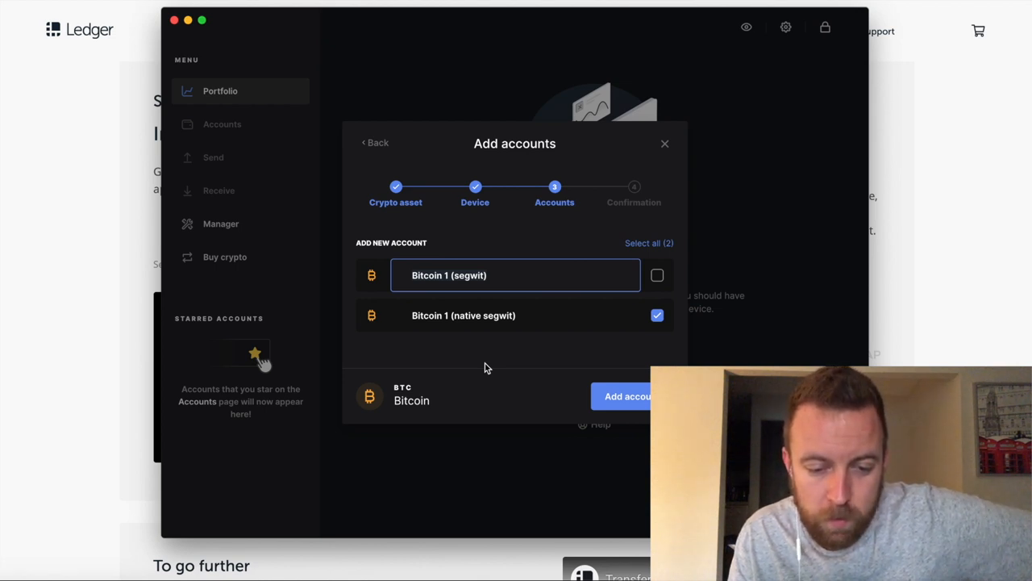
{"action": "mouse_move", "coordinate": [482, 369]}
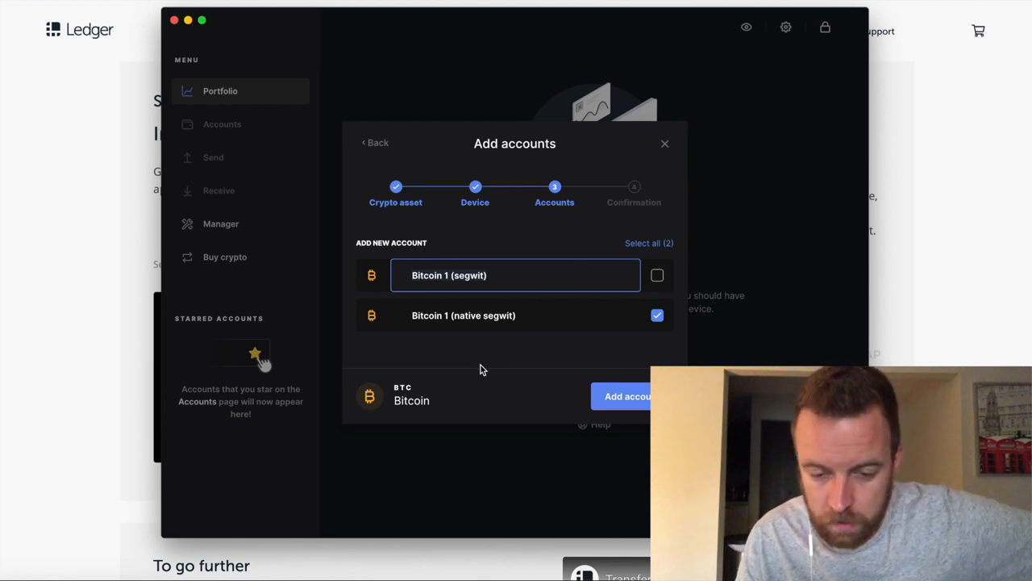
{"action": "left_click", "coordinate": [656, 275]}
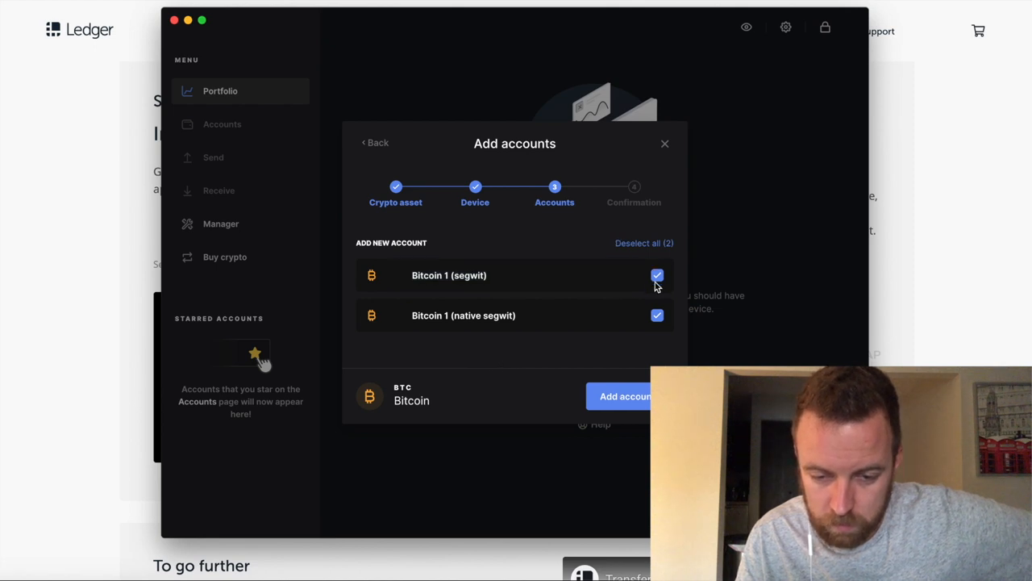
{"action": "left_click", "coordinate": [656, 275]}
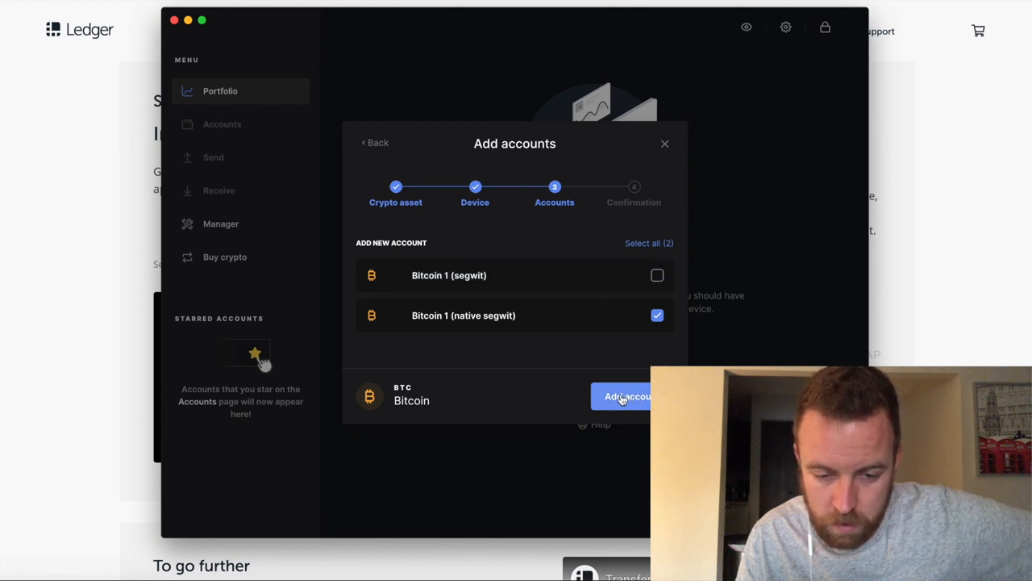
{"action": "left_click", "coordinate": [625, 396]}
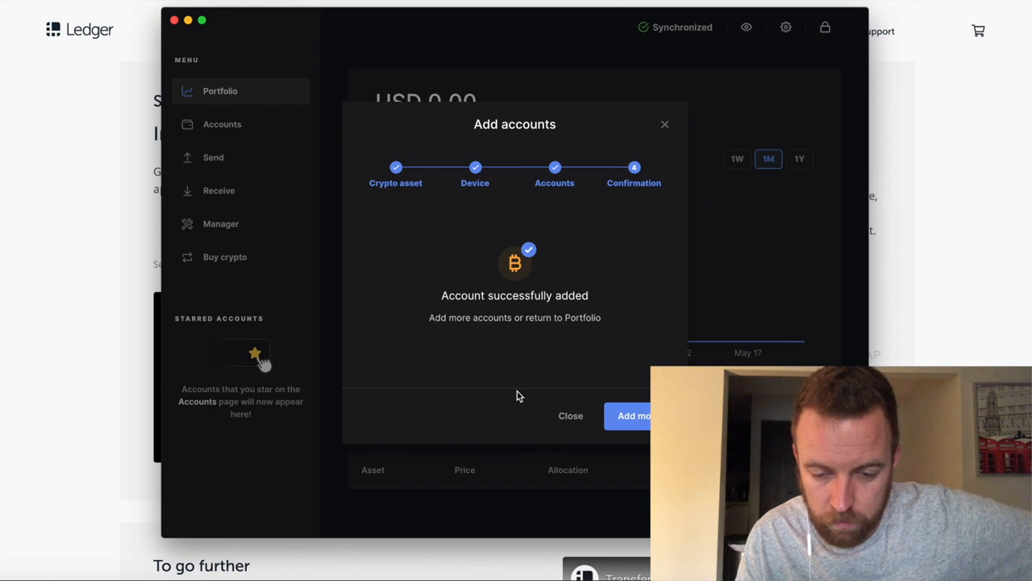
{"action": "mouse_move", "coordinate": [570, 416]}
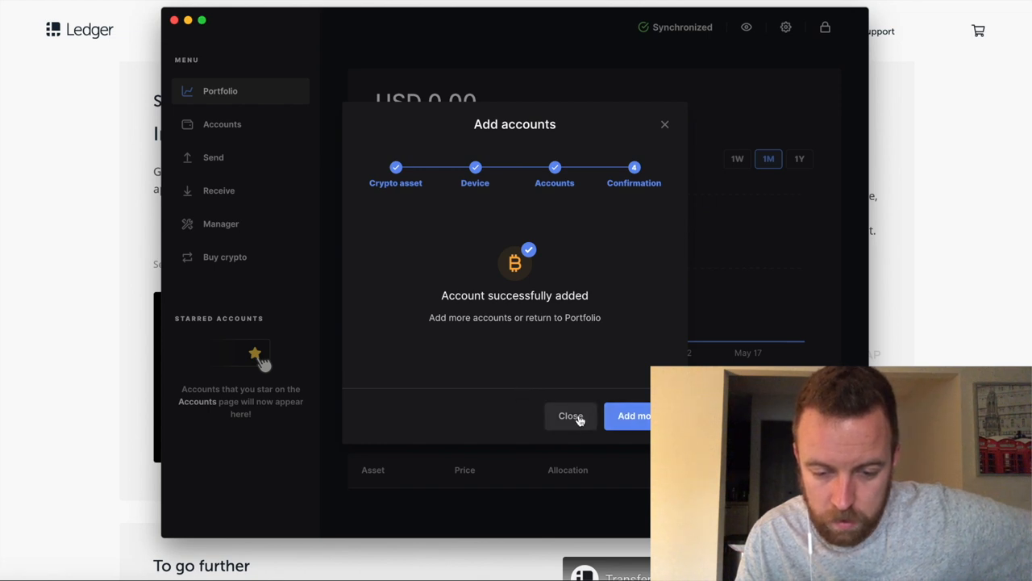
{"action": "left_click", "coordinate": [570, 416]}
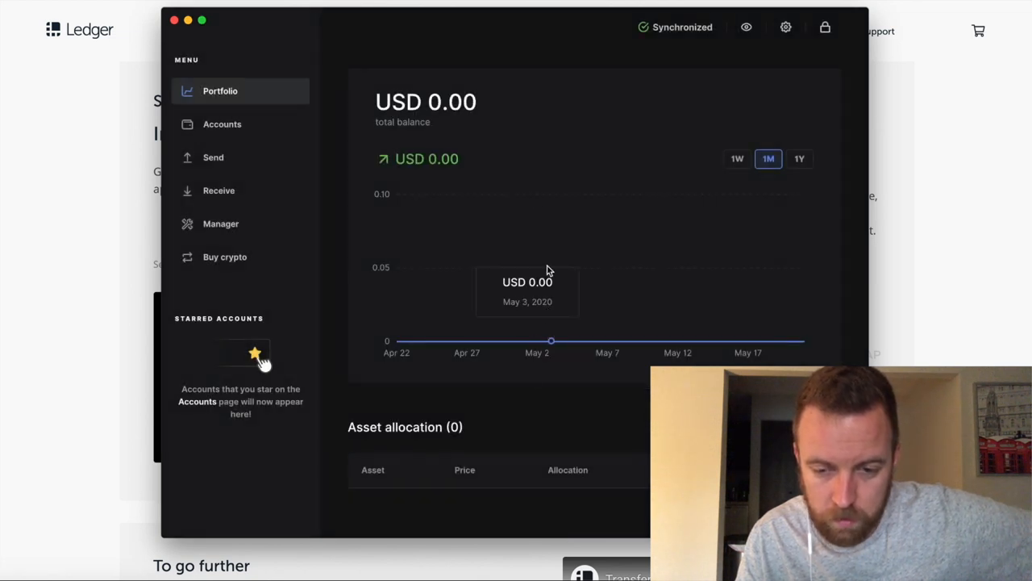
{"action": "mouse_move", "coordinate": [529, 199]}
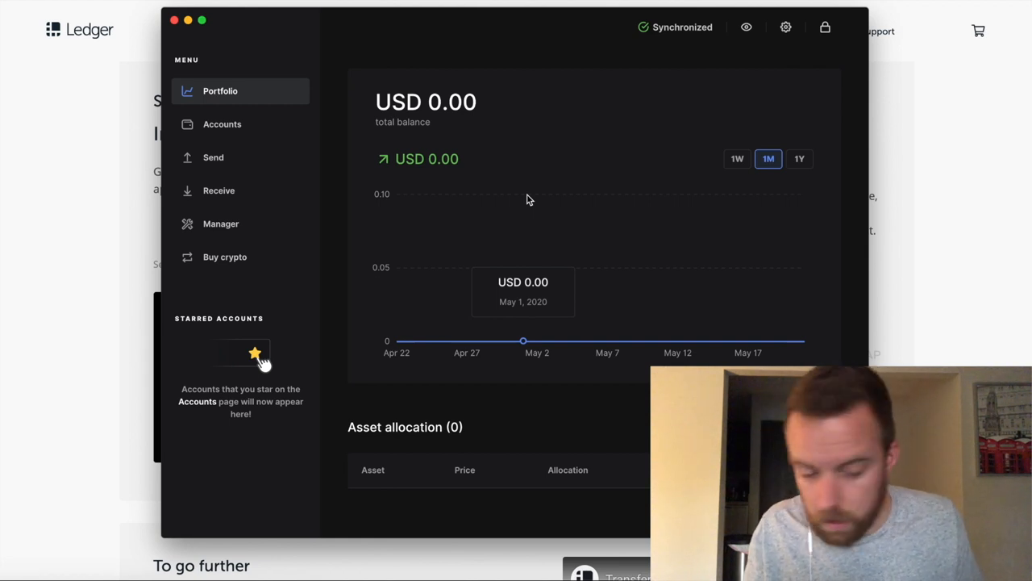
{"action": "mouse_move", "coordinate": [345, 162]}
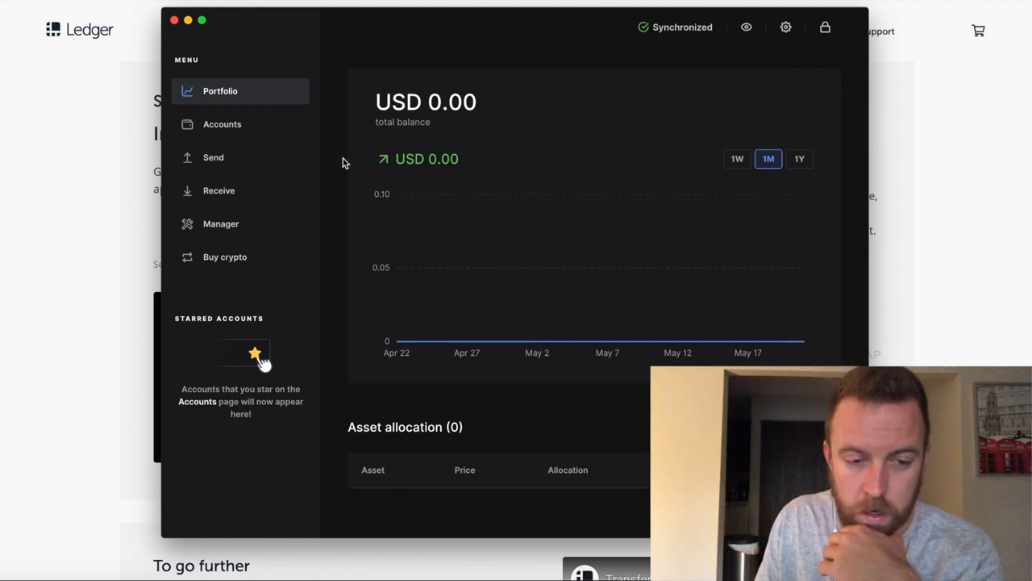
Switch from Accounts to Portfolio and back to Accounts to view Bitcoin 1 (native segwit).
{"action": "left_click", "coordinate": [222, 124]}
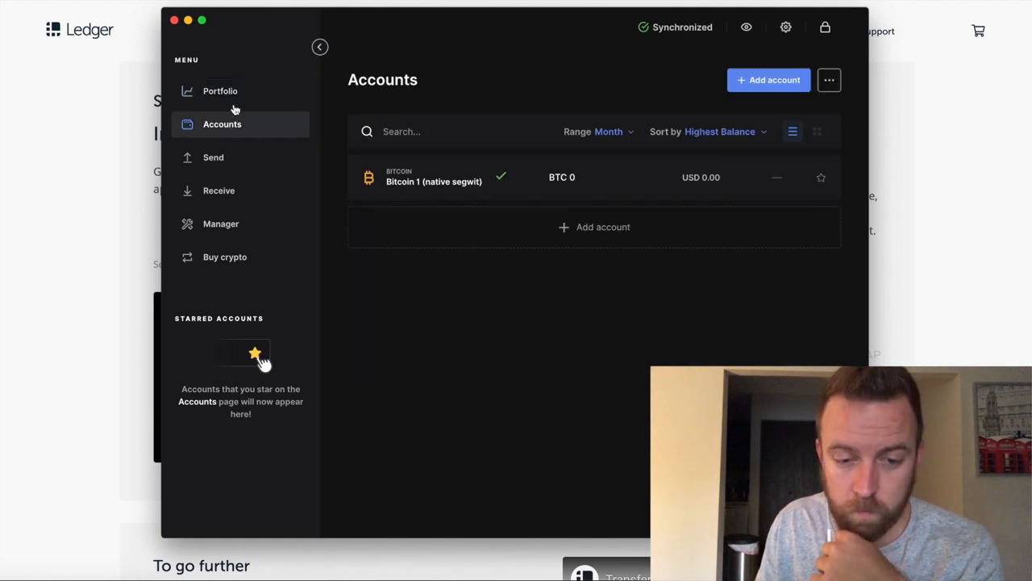
{"action": "mouse_move", "coordinate": [238, 58]}
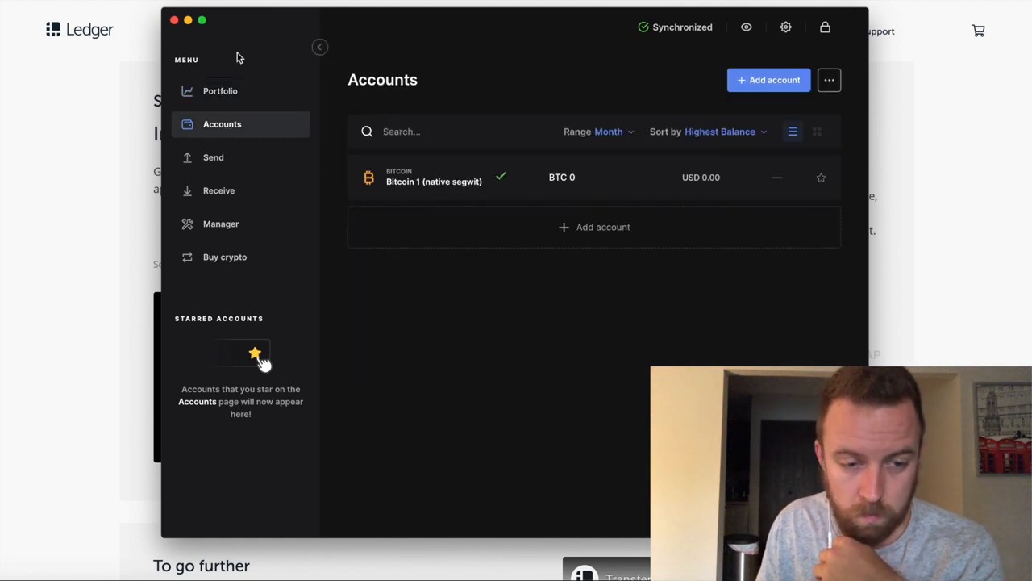
{"action": "left_click", "coordinate": [220, 90]}
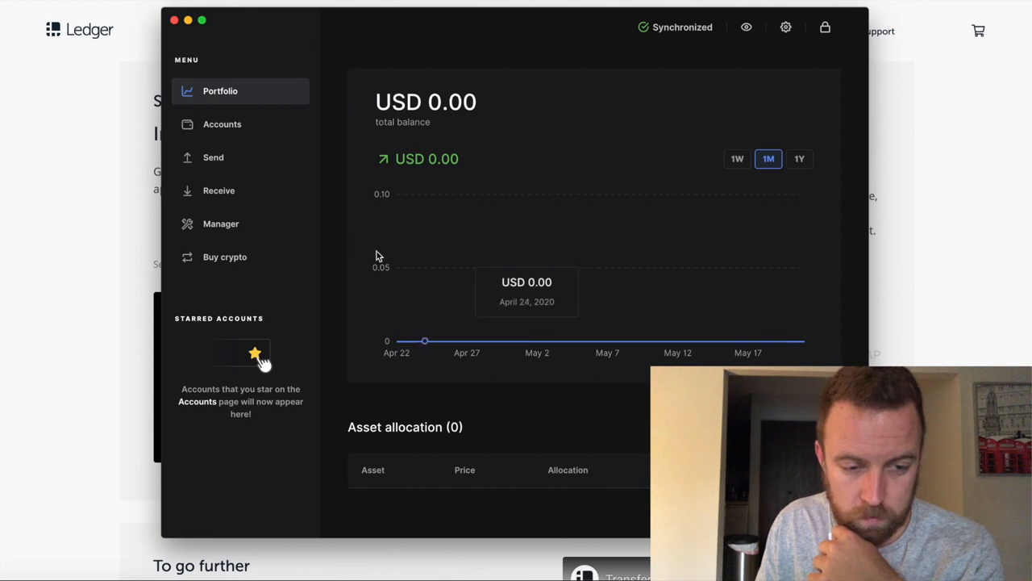
{"action": "left_click", "coordinate": [222, 123]}
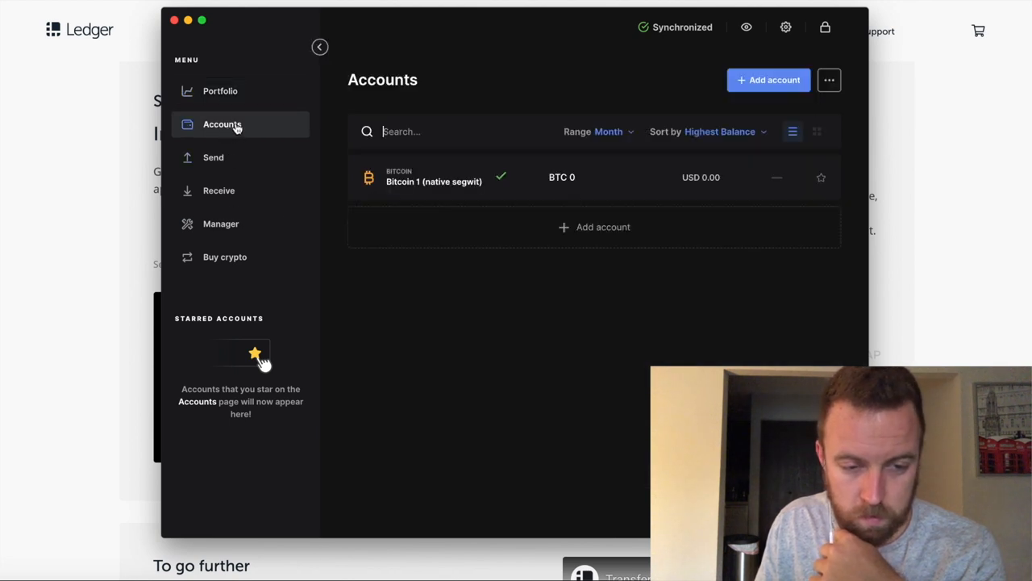
Add the Ethereum 1 (ETH) account and dismiss the success message.
{"action": "left_click", "coordinate": [768, 80]}
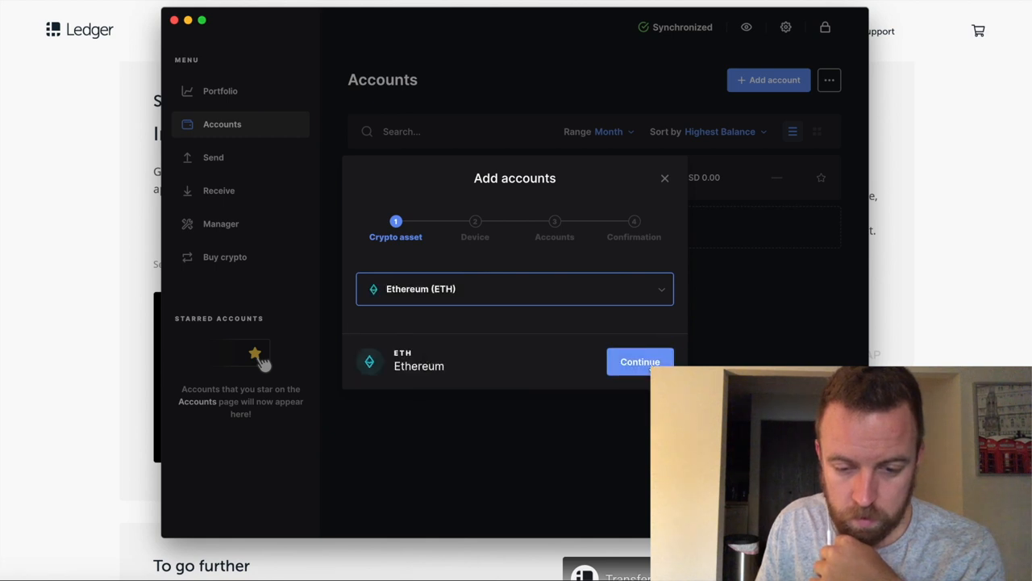
{"action": "left_click", "coordinate": [639, 361]}
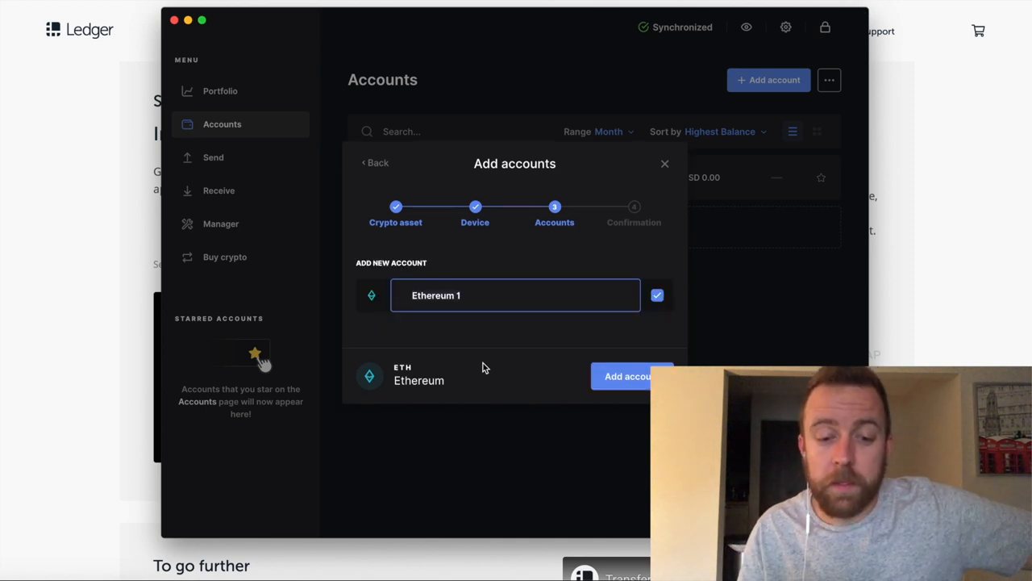
{"action": "mouse_move", "coordinate": [513, 378]}
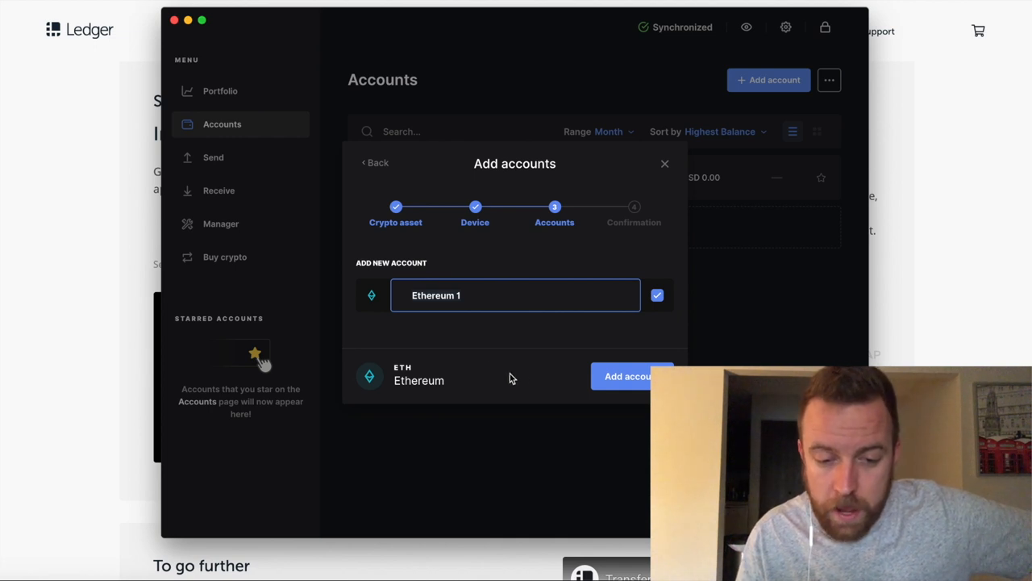
{"action": "left_click", "coordinate": [632, 376]}
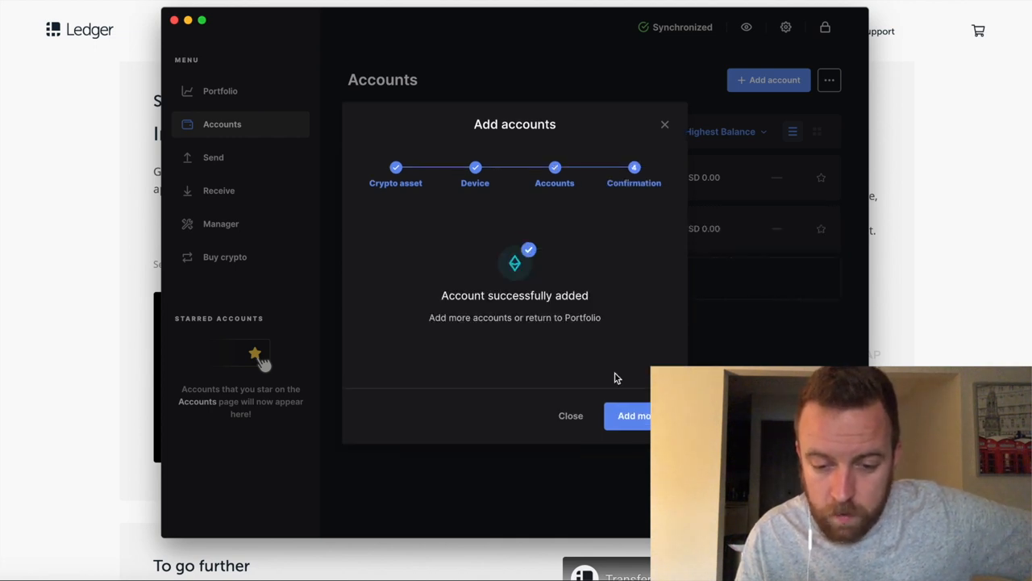
{"action": "left_click", "coordinate": [570, 416]}
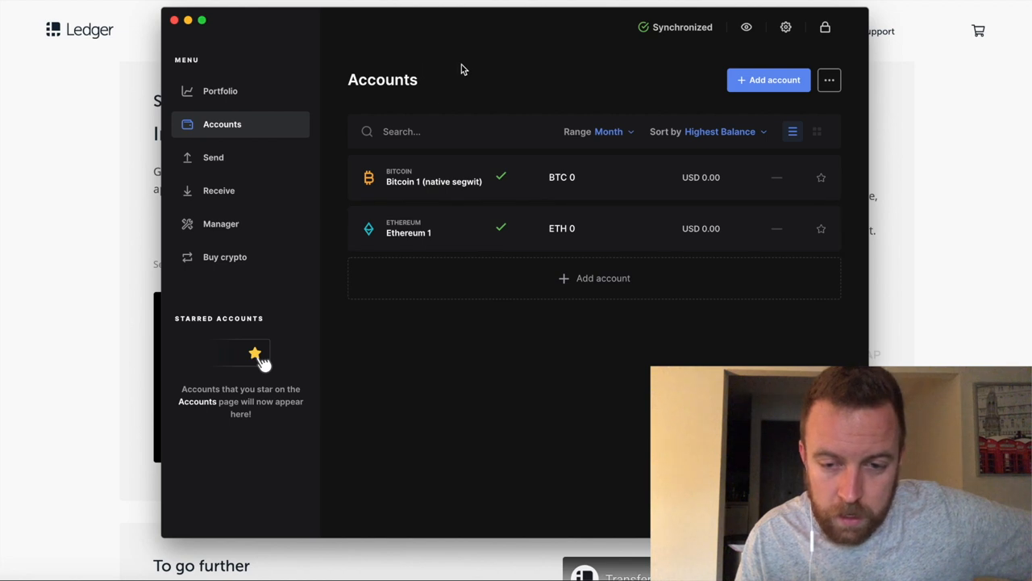
From Portfolio, start a Send debiting Bitcoin 1 and focus the recipient address field.
{"action": "left_click", "coordinate": [220, 91]}
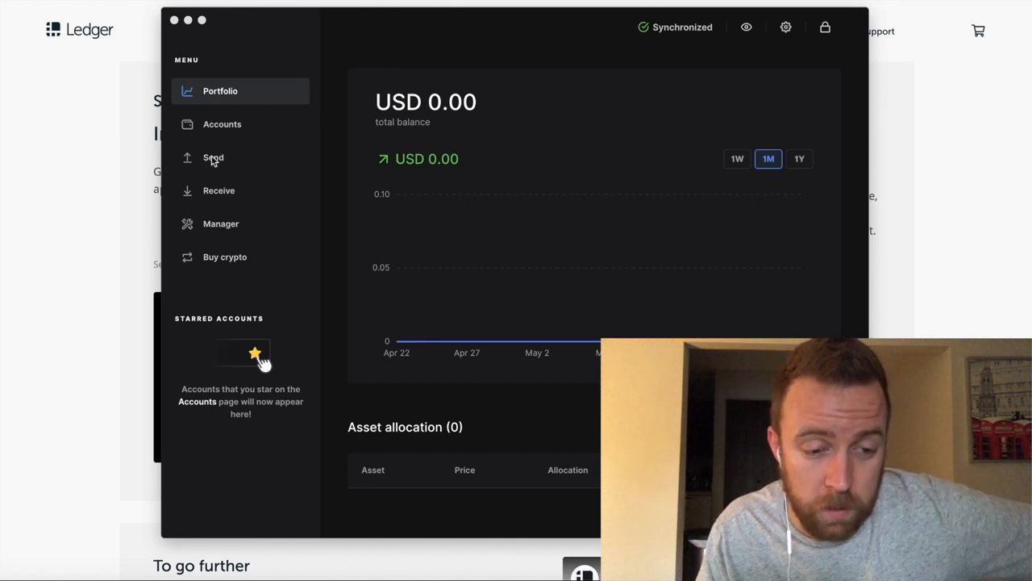
{"action": "left_click", "coordinate": [212, 157]}
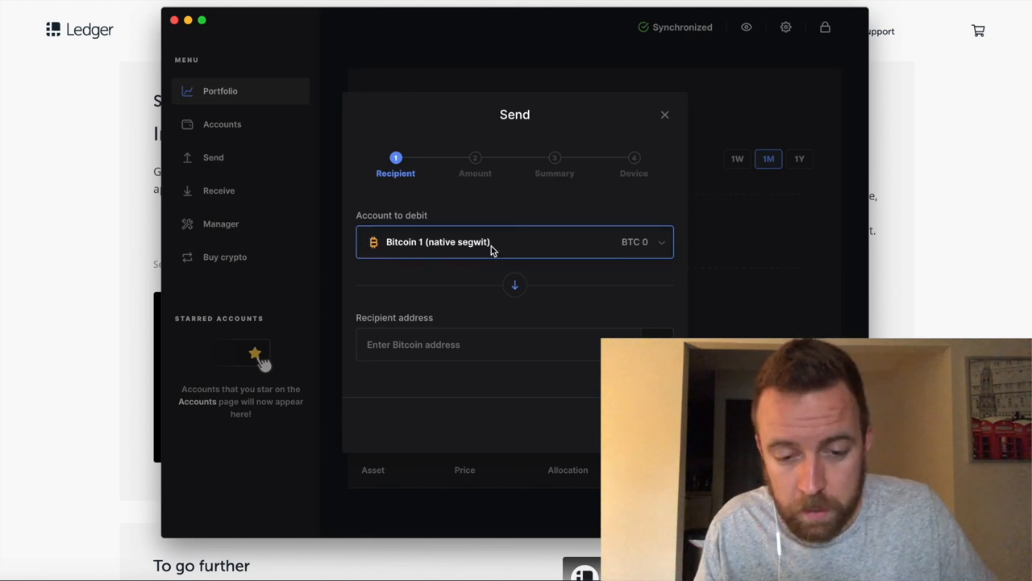
{"action": "left_click", "coordinate": [514, 242]}
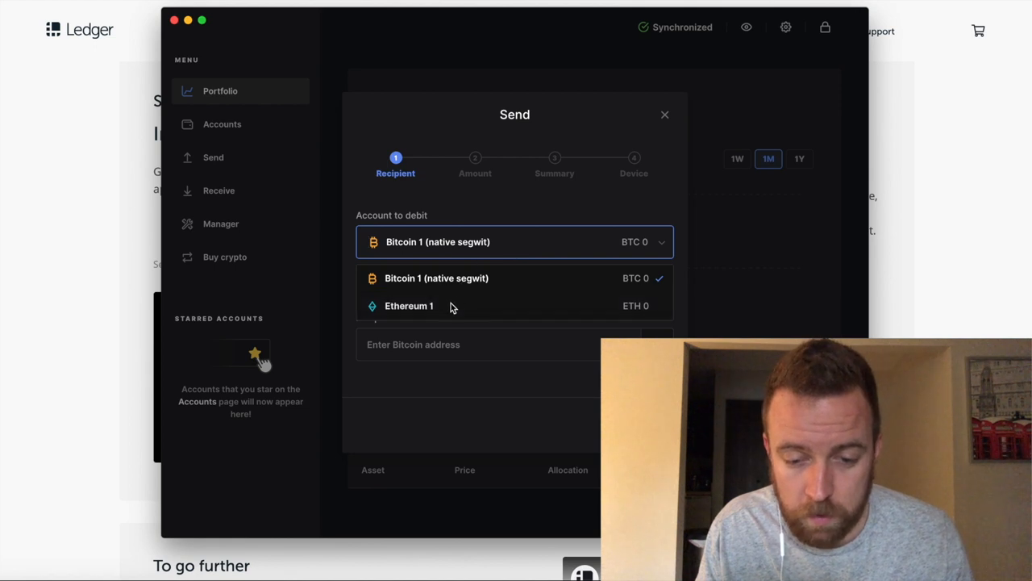
{"action": "mouse_move", "coordinate": [458, 313]}
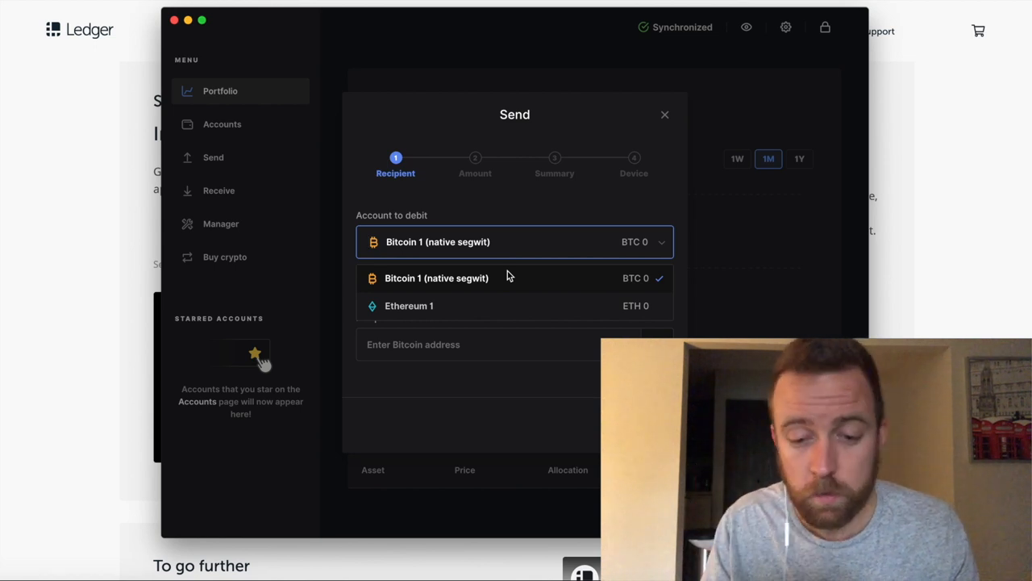
{"action": "left_click", "coordinate": [437, 277]}
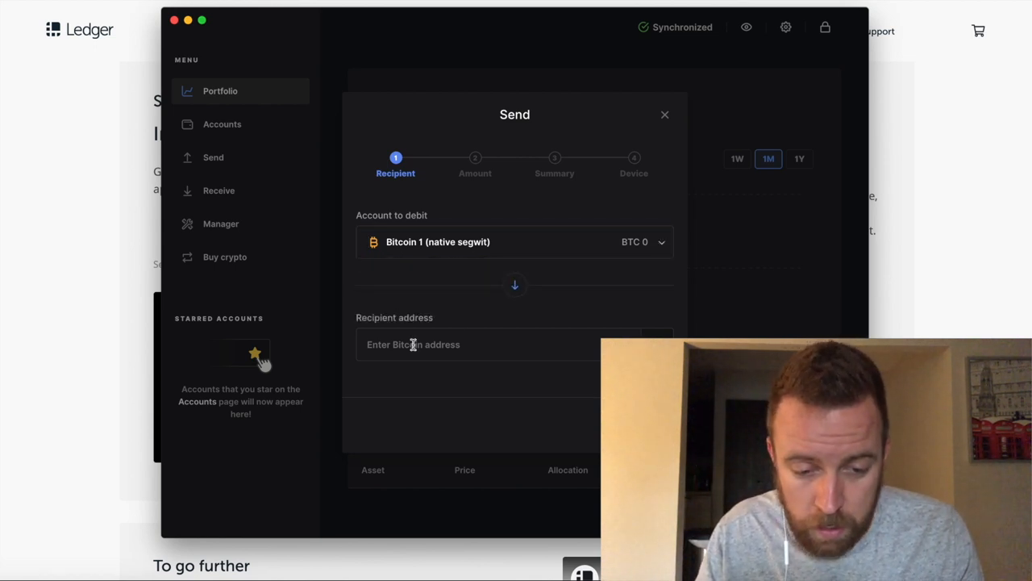
{"action": "left_click", "coordinate": [476, 344]}
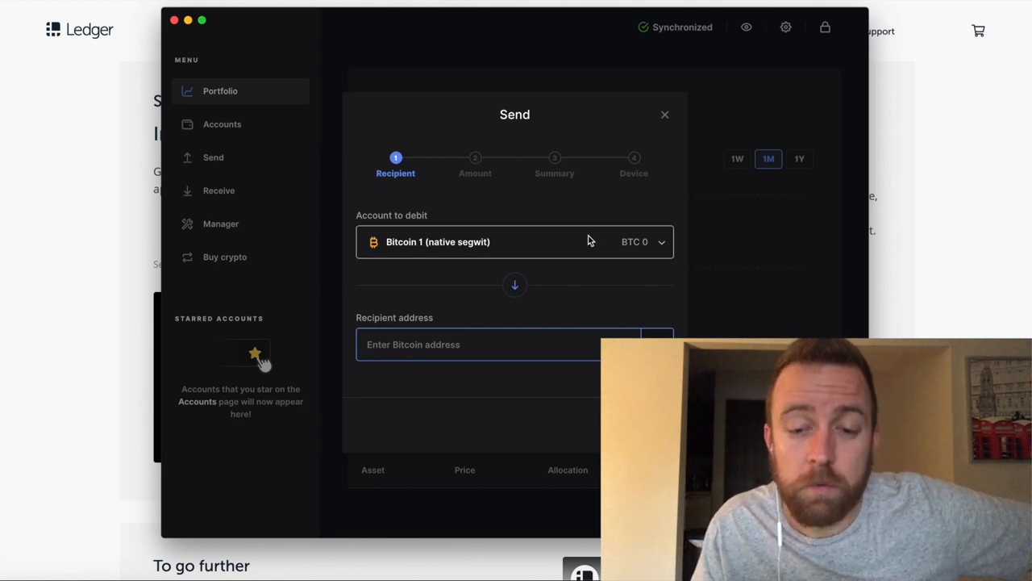
{"action": "mouse_move", "coordinate": [466, 280]}
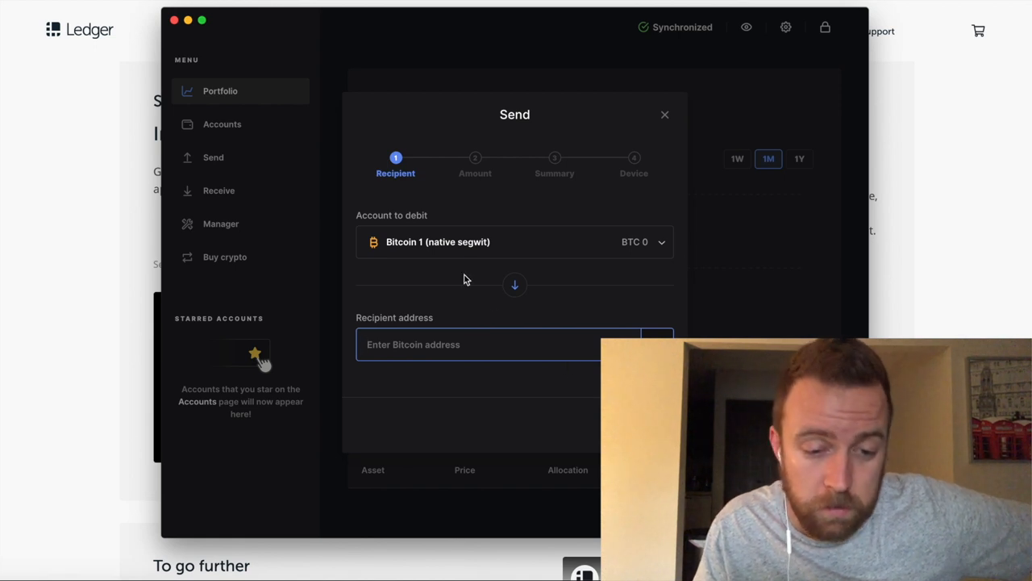
{"action": "mouse_move", "coordinate": [666, 113]}
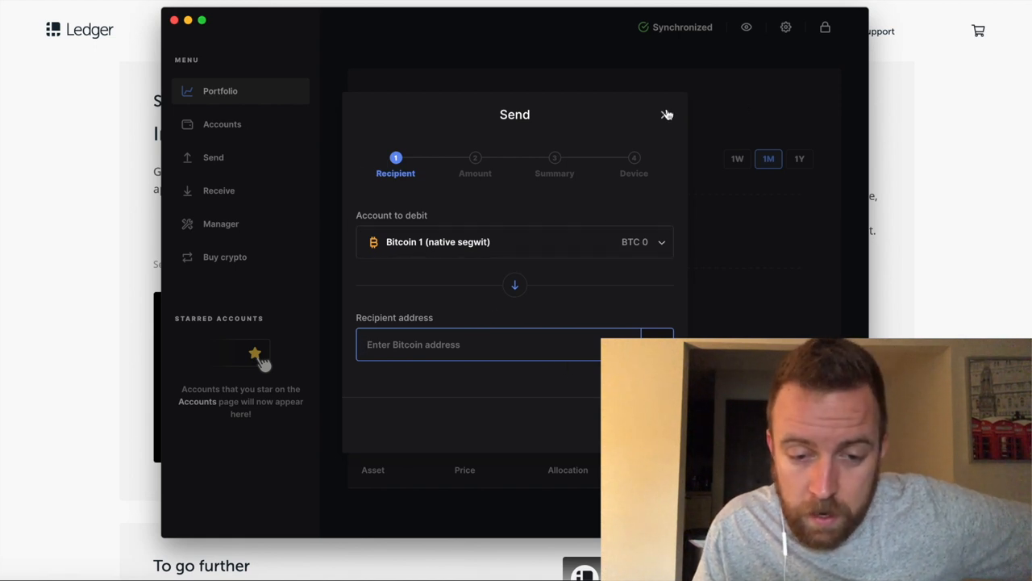
Cancel the Send, receive to Ethereum 1, then close back to Portfolio.
{"action": "left_click", "coordinate": [218, 190]}
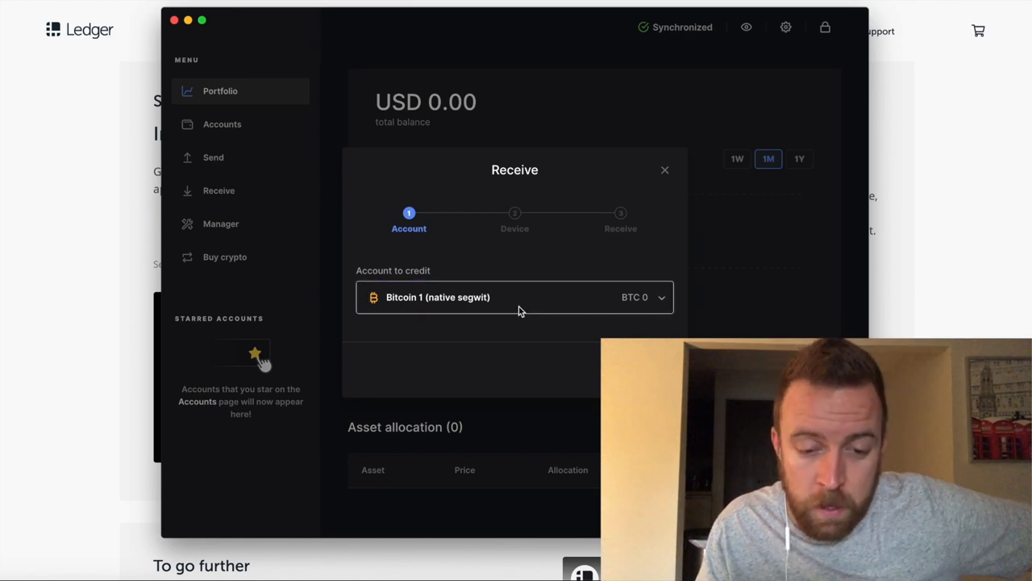
{"action": "left_click", "coordinate": [514, 297]}
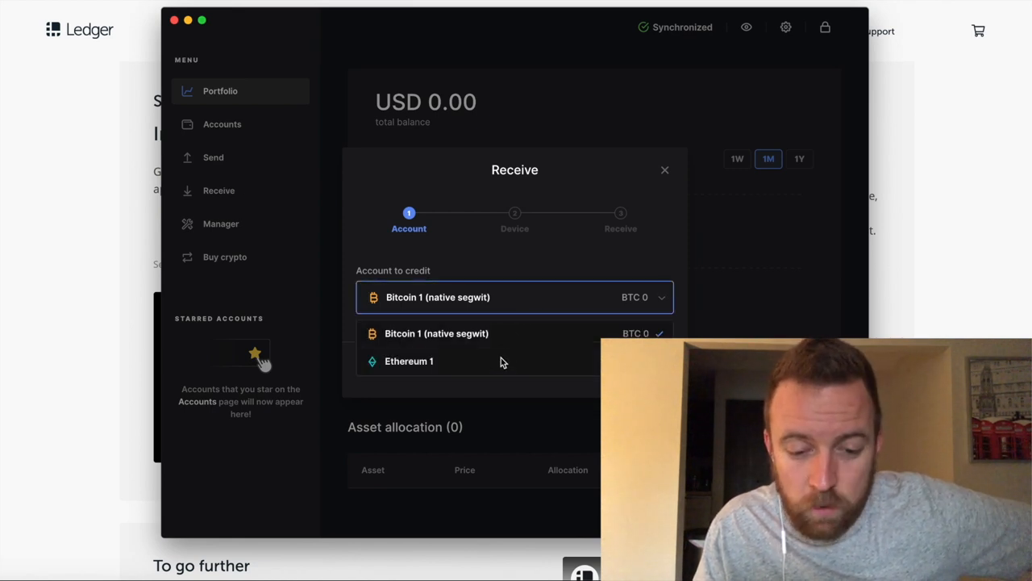
{"action": "left_click", "coordinate": [436, 333]}
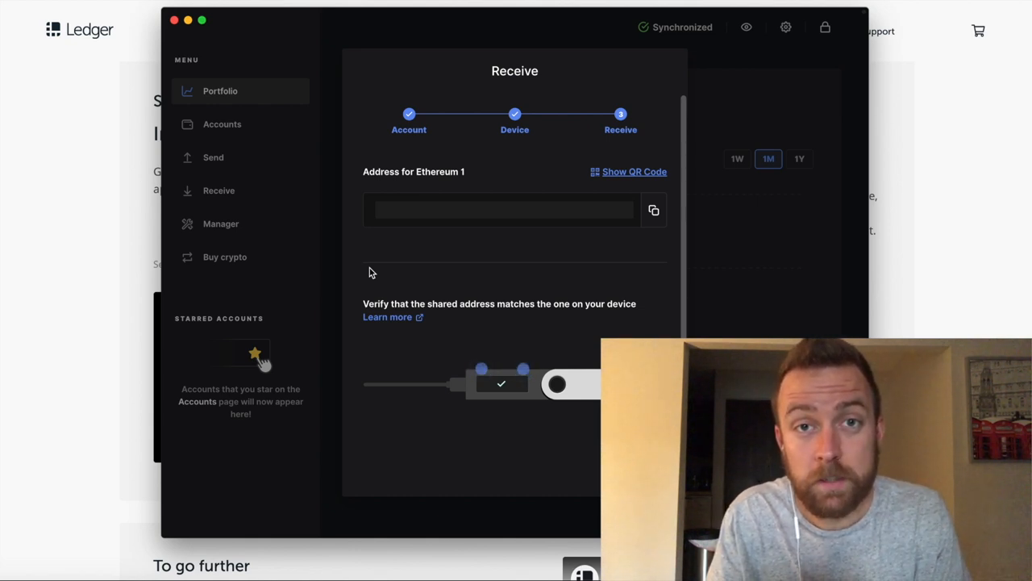
{"action": "mouse_move", "coordinate": [672, 111]}
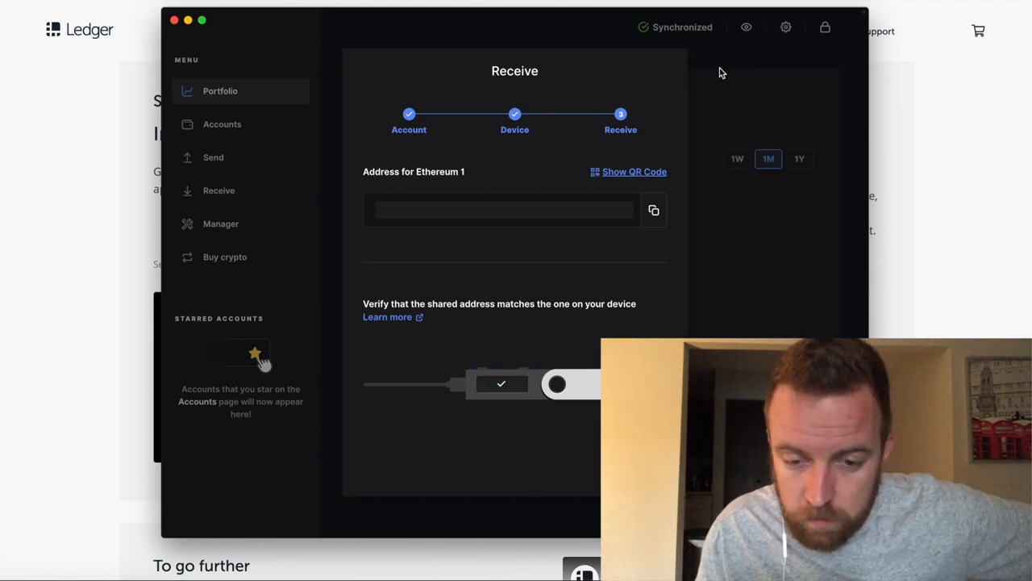
{"action": "left_click", "coordinate": [220, 90]}
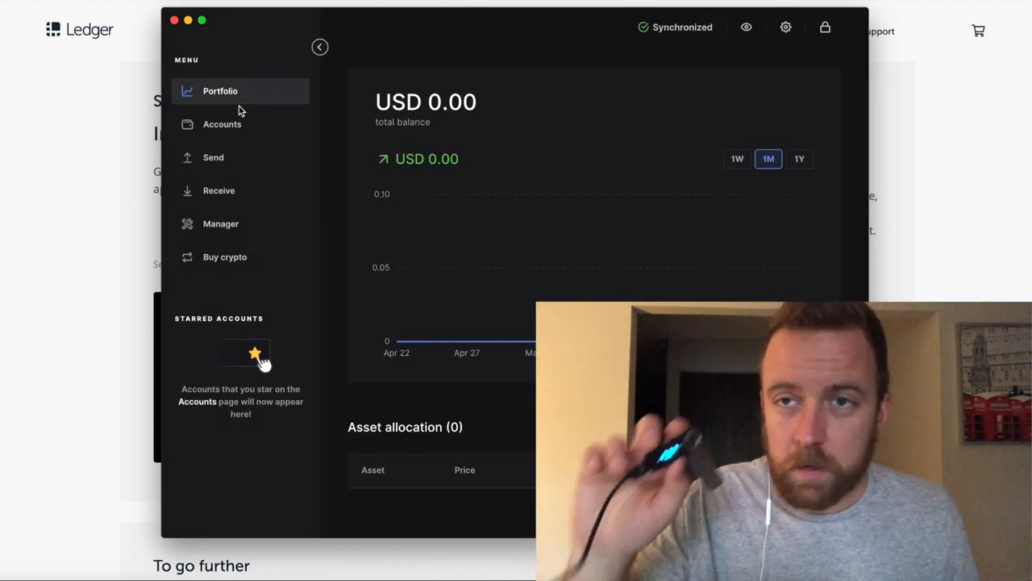